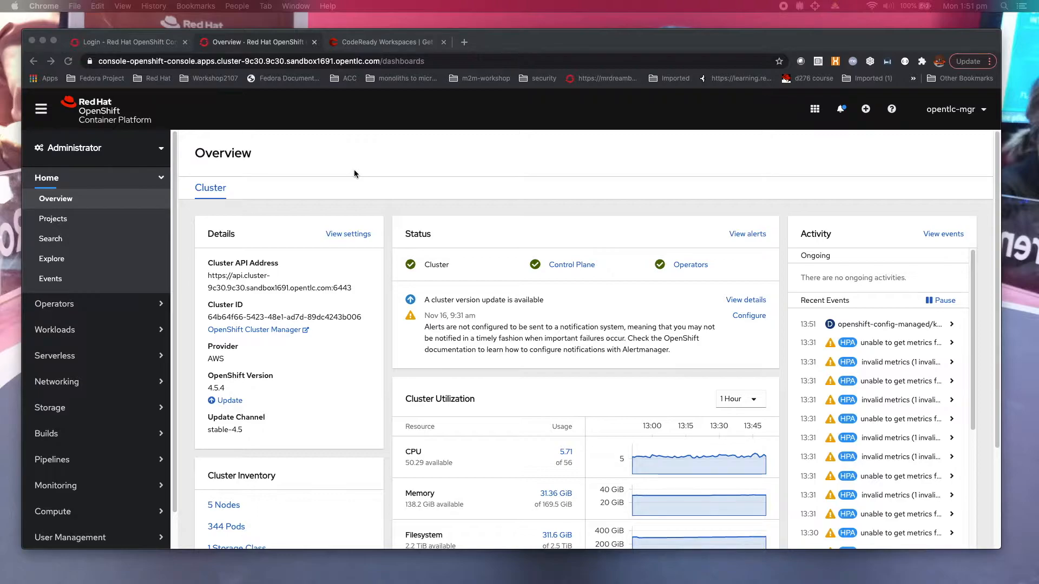
{"action": "mouse_move", "coordinate": [273, 180]}
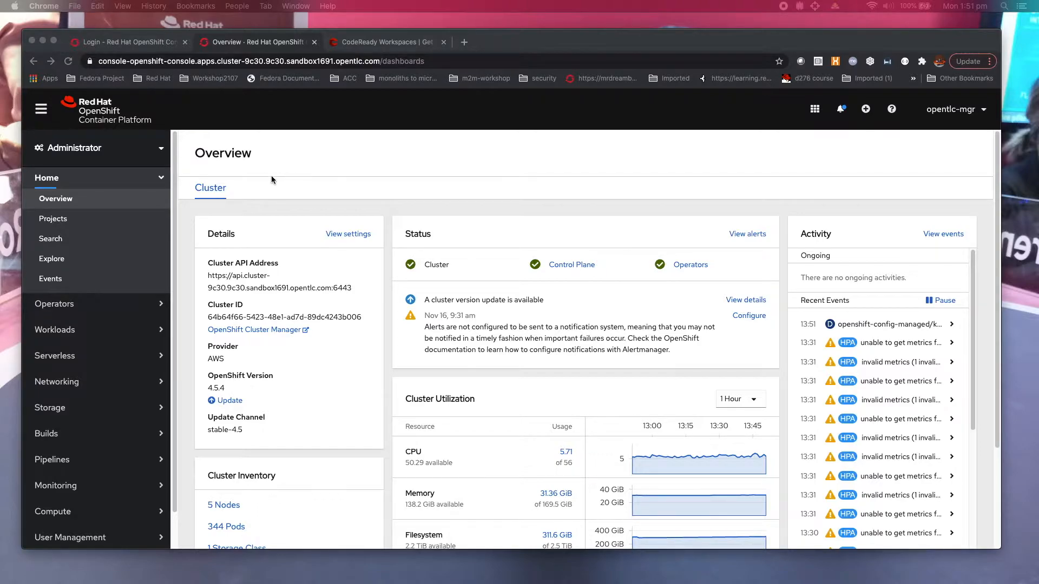
{"action": "mouse_move", "coordinate": [233, 165]}
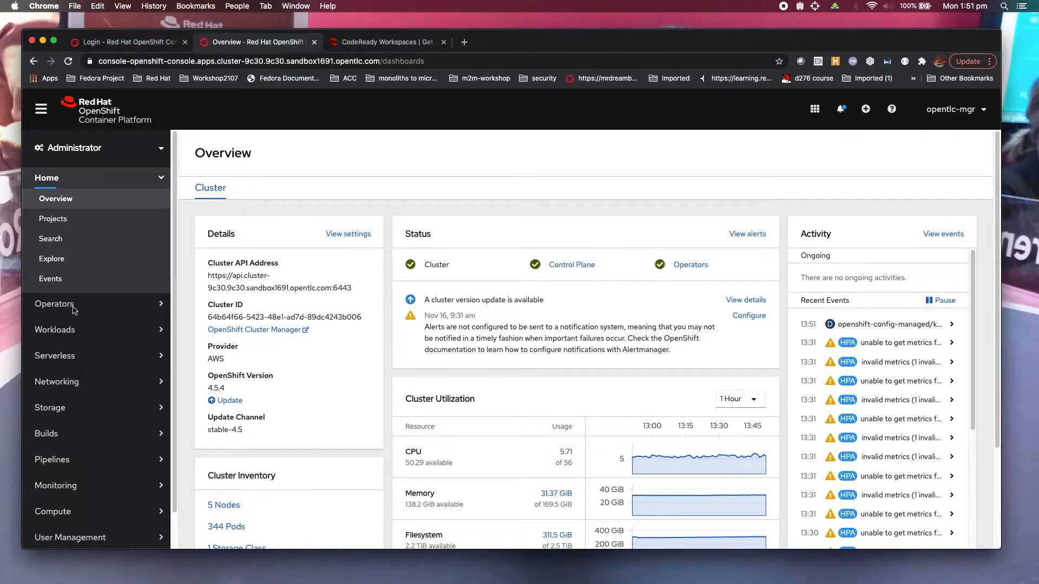
Step: Open the OperatorHub catalogue from the Operators section of the navigation
{"action": "left_click", "coordinate": [54, 304]}
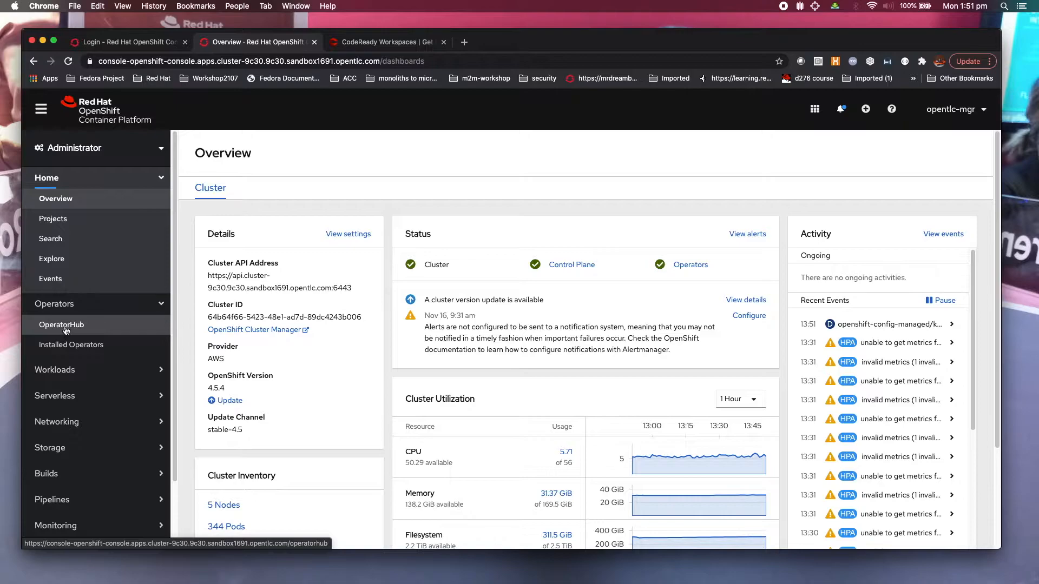
{"action": "left_click", "coordinate": [61, 325]}
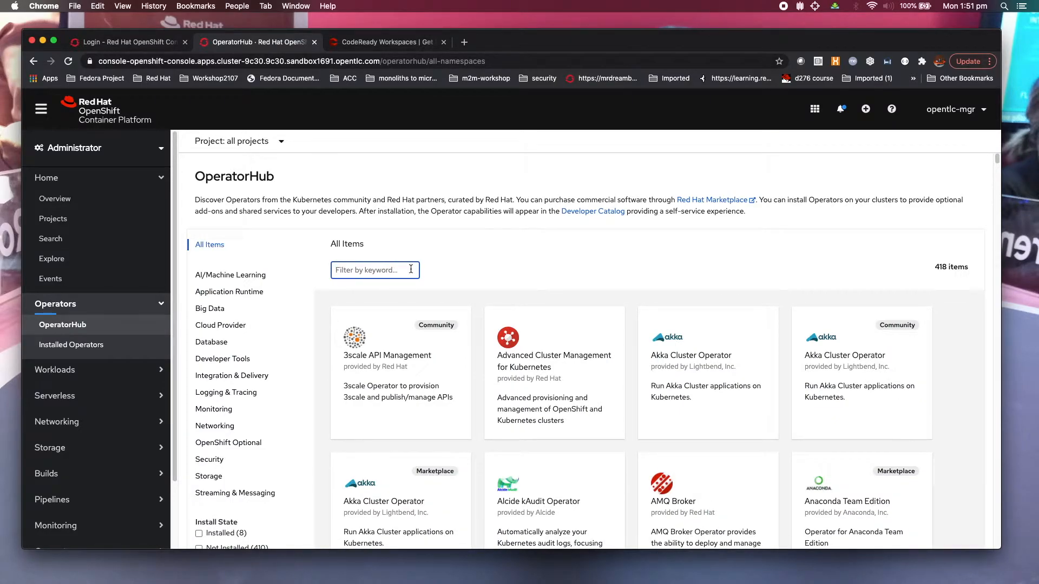
Step: Filter the catalogue for 'business' and start installing the Business Automation operator
{"action": "type", "text": "b"}
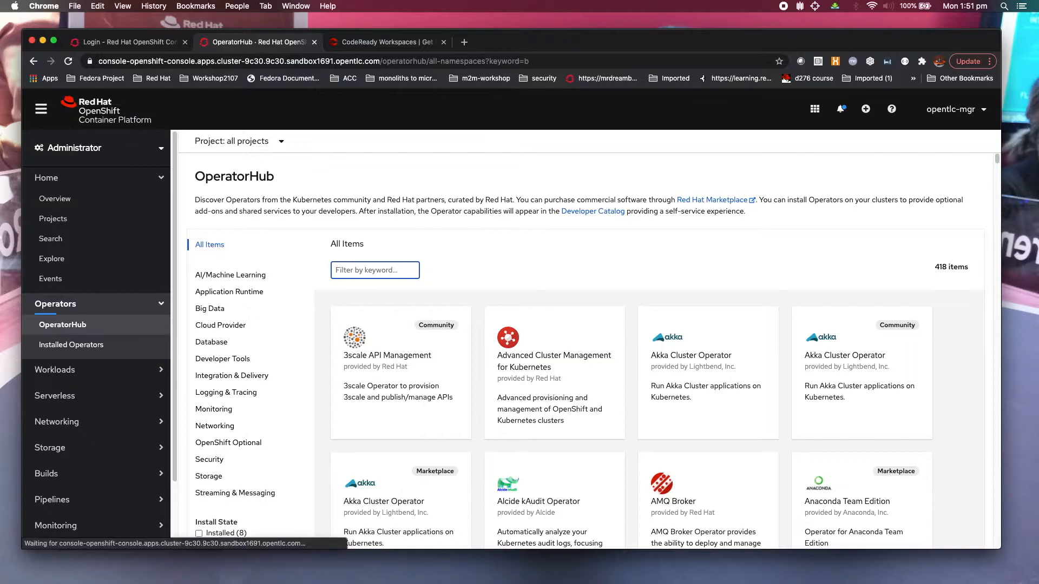
{"action": "type", "text": "b"}
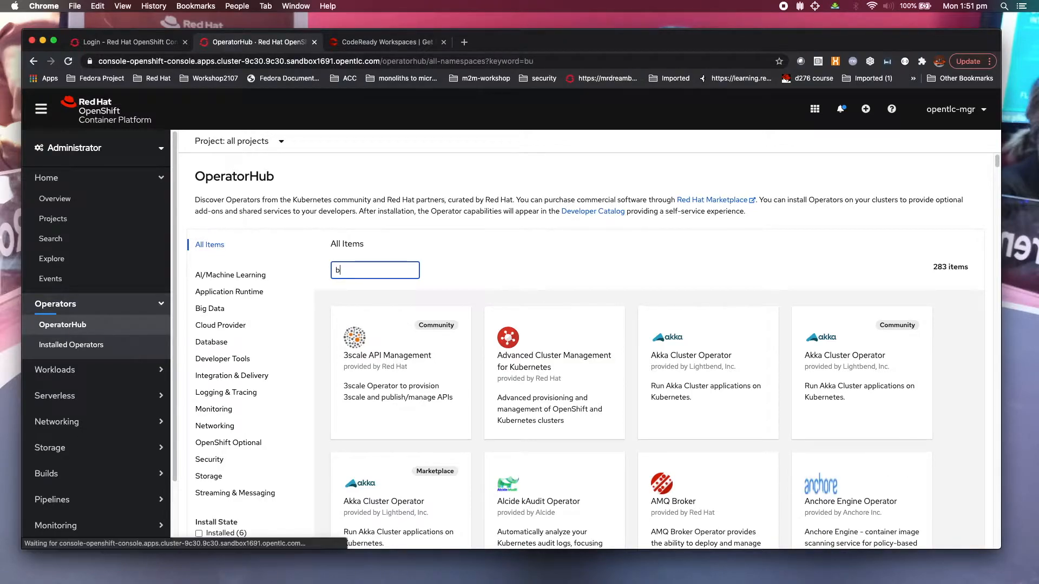
{"action": "type", "text": "usiness"}
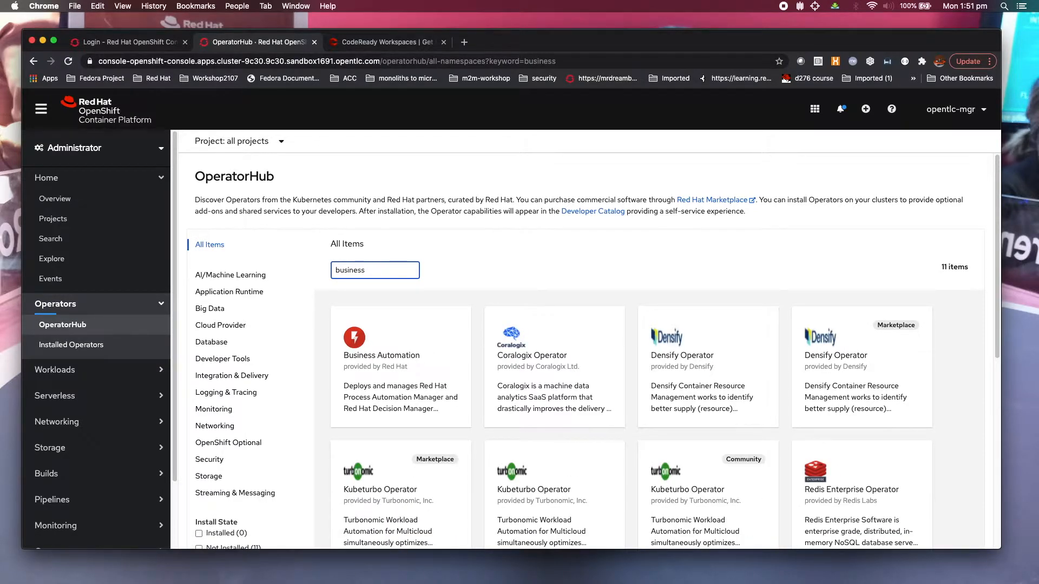
{"action": "mouse_move", "coordinate": [401, 381]}
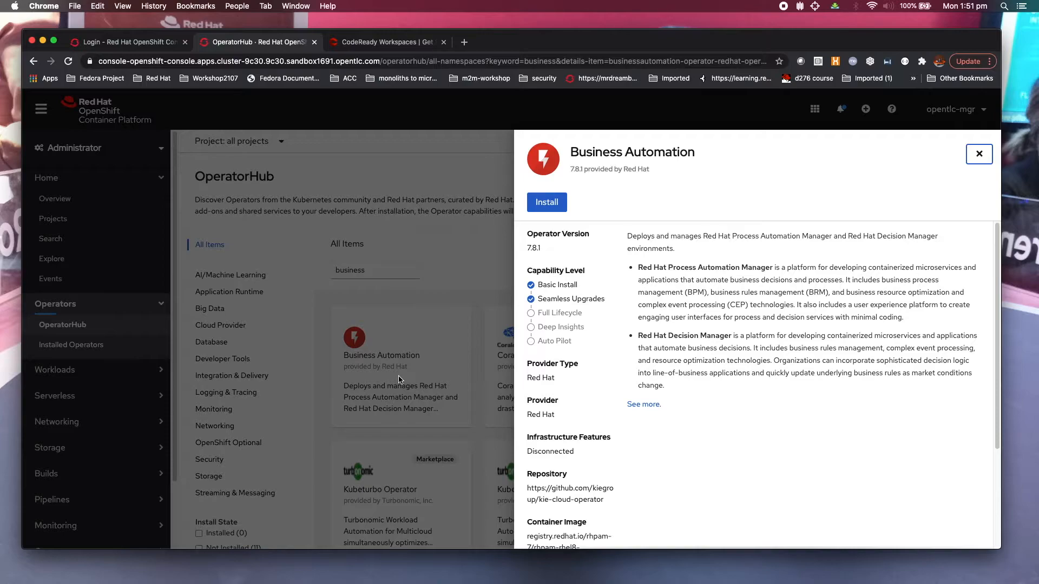
{"action": "mouse_move", "coordinate": [717, 194]}
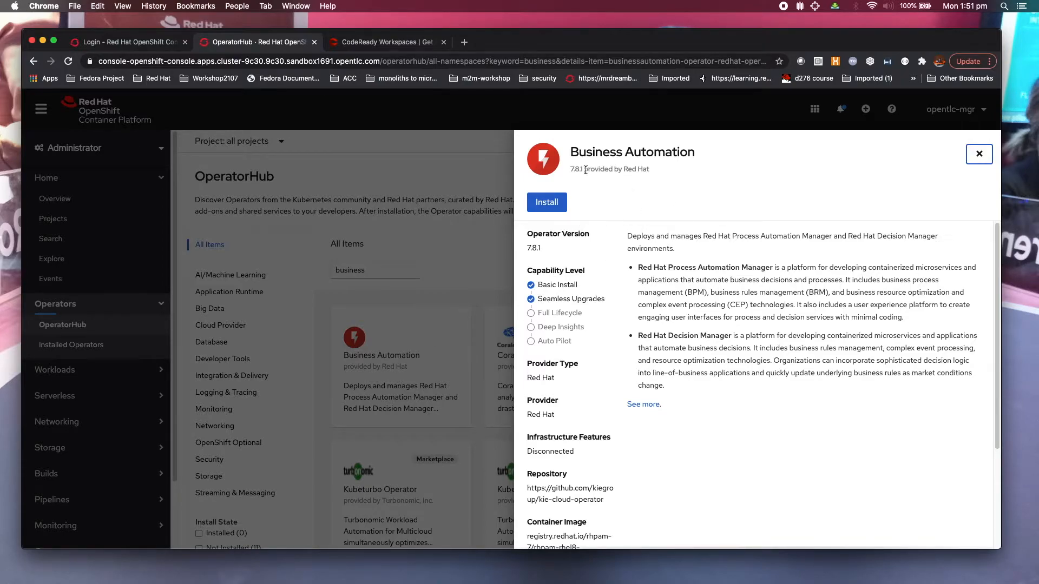
{"action": "mouse_move", "coordinate": [628, 174]}
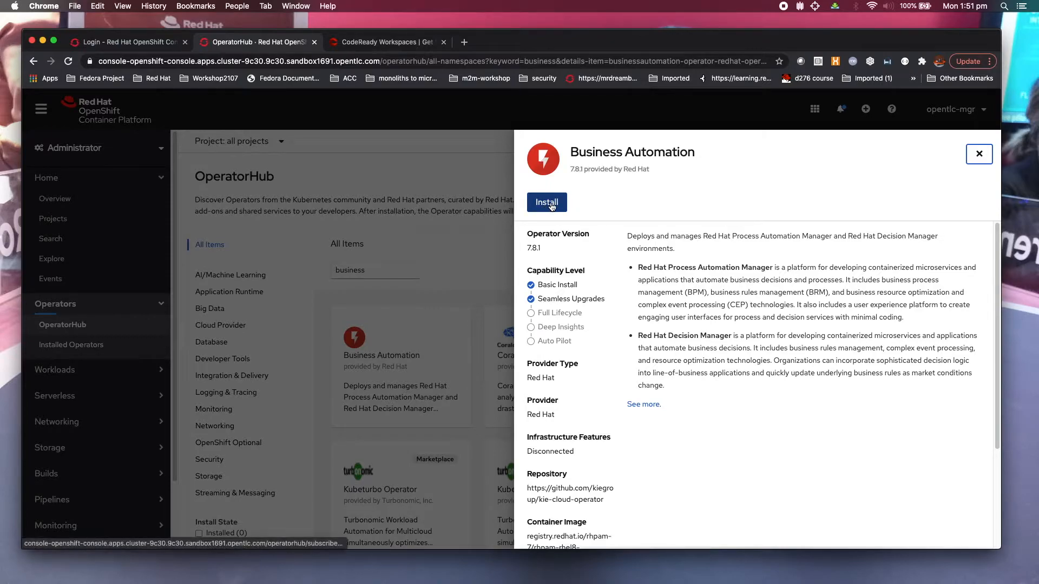
{"action": "left_click", "coordinate": [547, 203]}
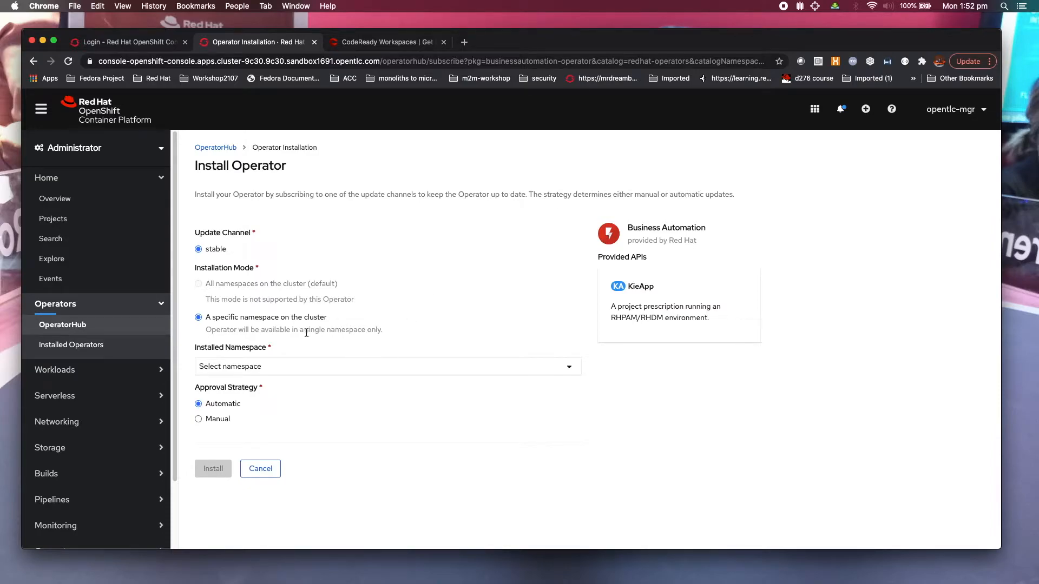
{"action": "mouse_move", "coordinate": [271, 368]}
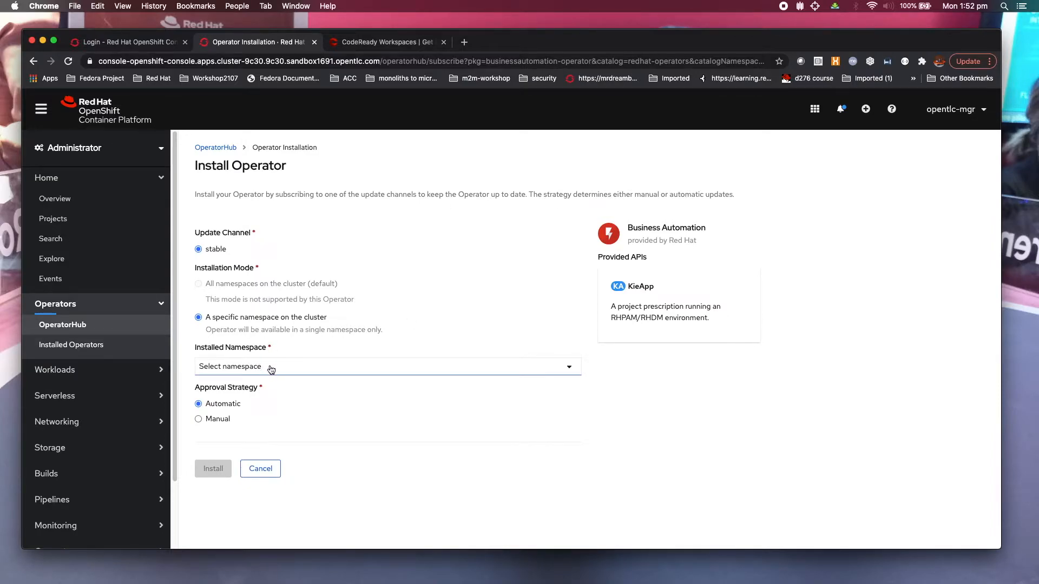
{"action": "mouse_move", "coordinate": [267, 368]}
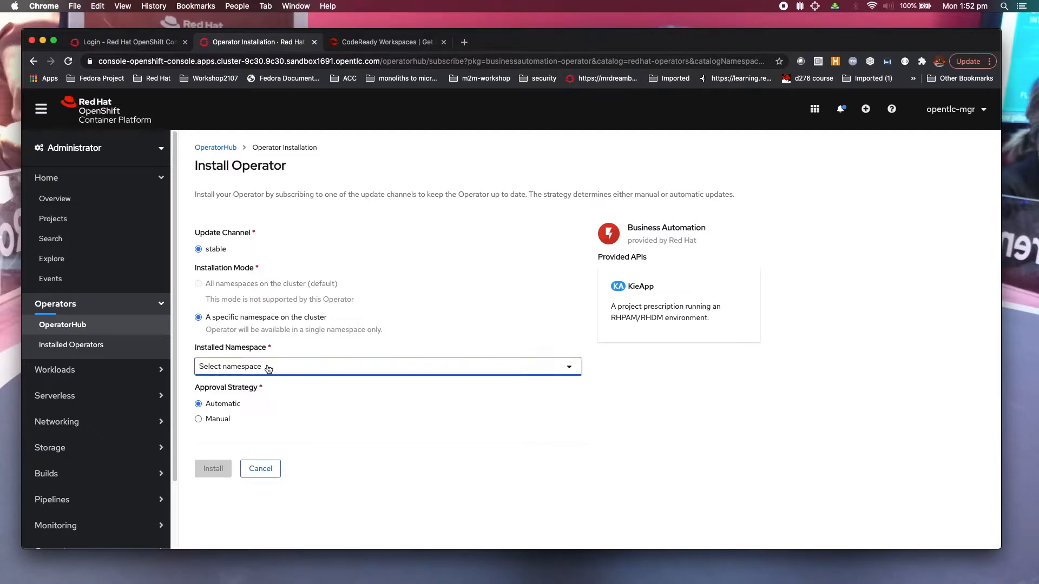
Step: Install Business Automation into the user1-pam namespace with automatic approval
{"action": "left_click", "coordinate": [387, 366]}
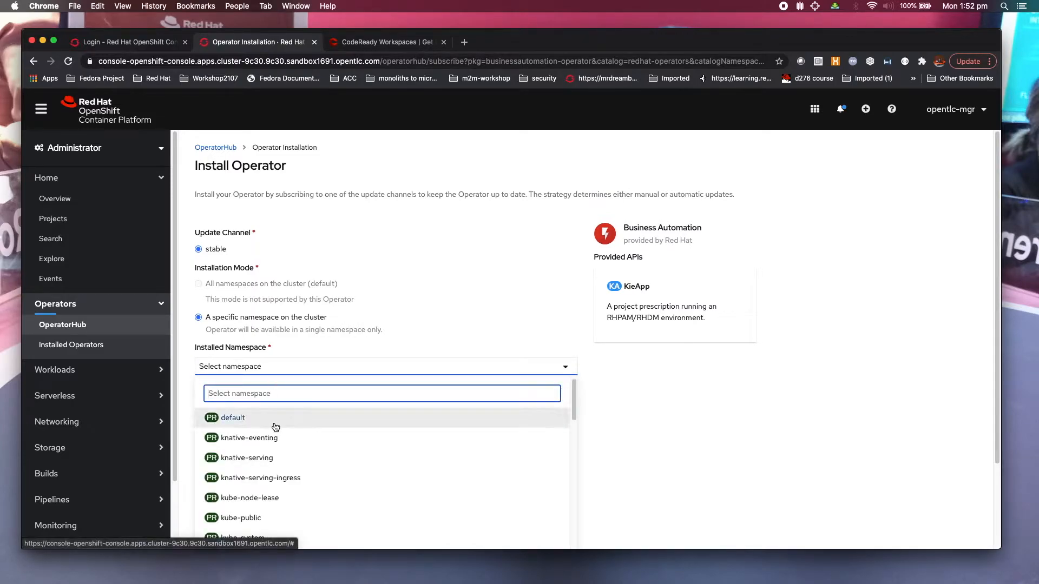
{"action": "scroll", "scroll_direction": "down", "scroll_amount": 3}
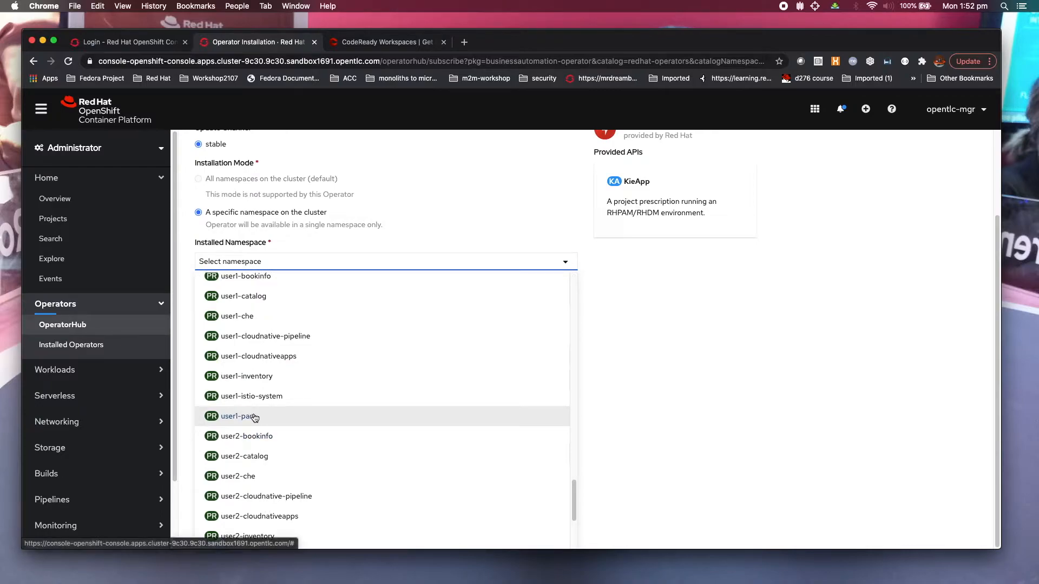
{"action": "left_click", "coordinate": [240, 417]}
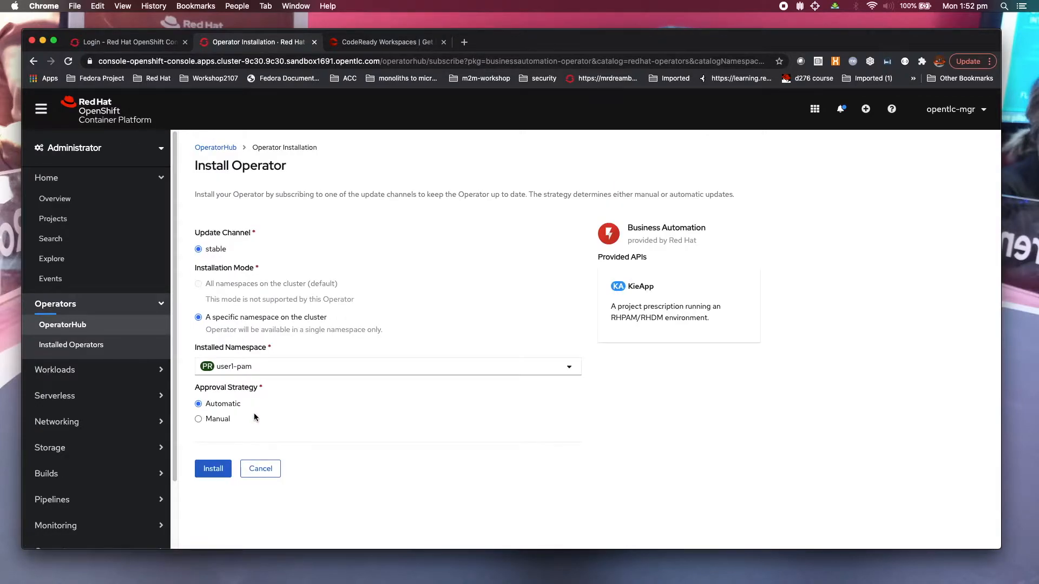
{"action": "mouse_move", "coordinate": [288, 376]}
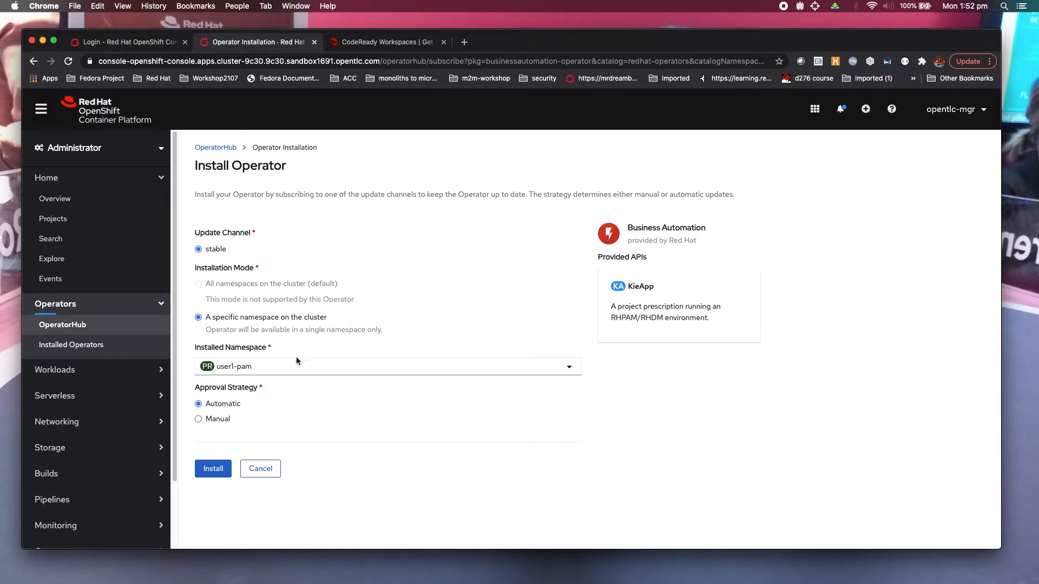
{"action": "mouse_move", "coordinate": [312, 353]}
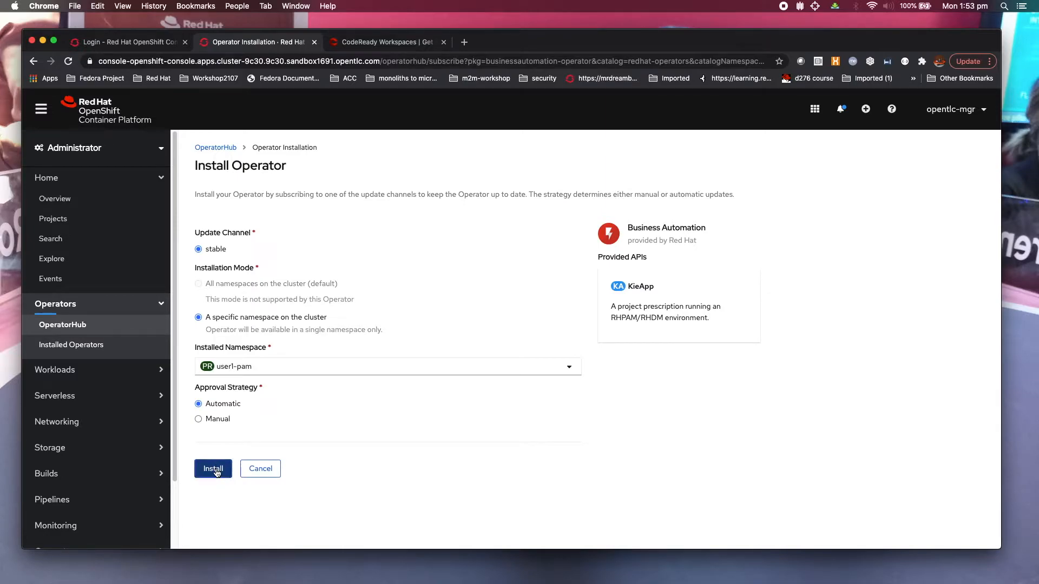
{"action": "left_click", "coordinate": [213, 469]}
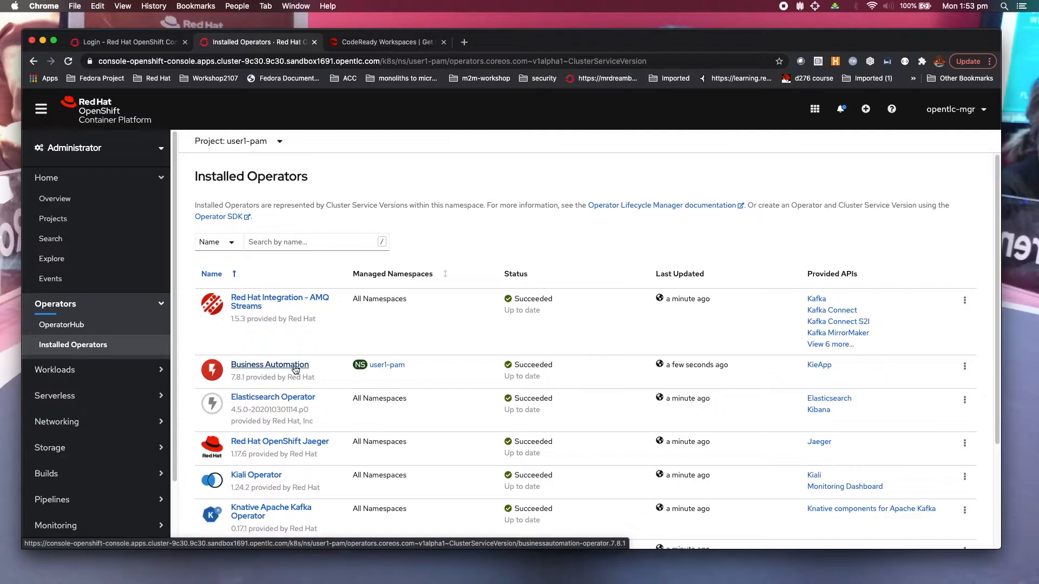
Step: Open the Business Automation operator's details page from Installed Operators
{"action": "left_click", "coordinate": [269, 365]}
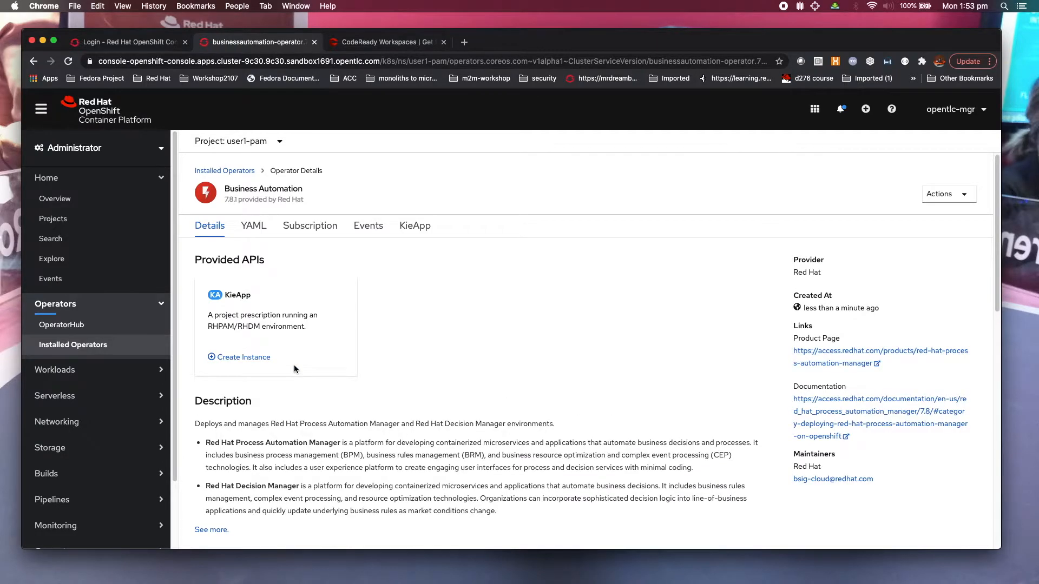
{"action": "mouse_move", "coordinate": [322, 332]}
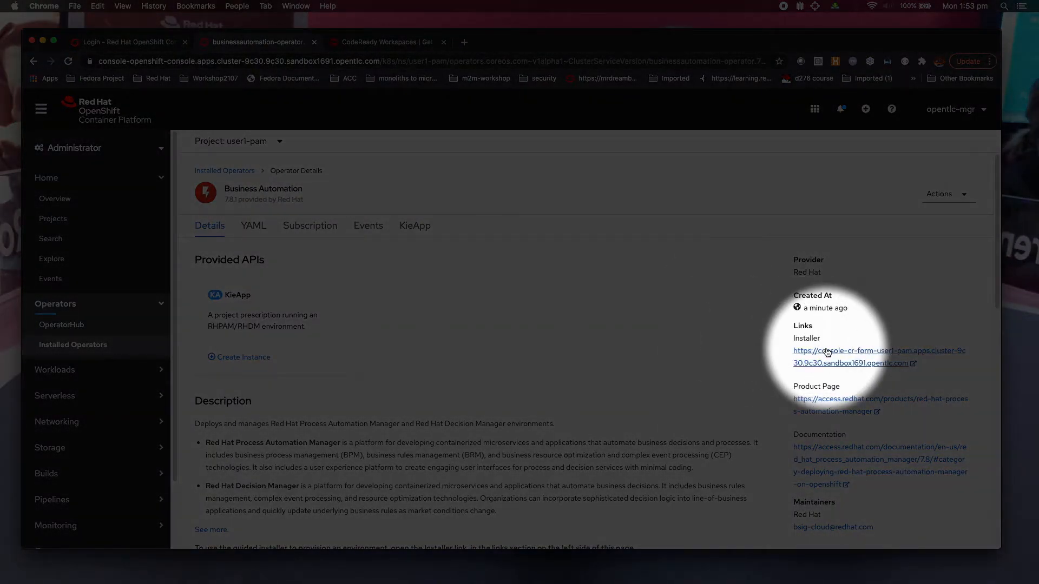
{"action": "mouse_move", "coordinate": [846, 357]}
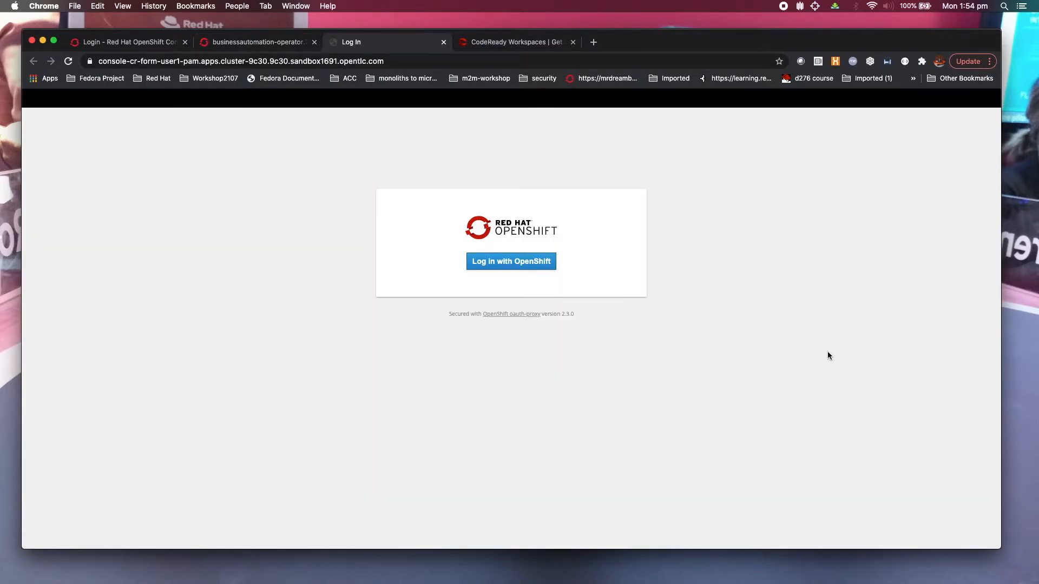
Step: Log in to the installer with the cluster account and approve its requested permissions
{"action": "left_click", "coordinate": [511, 261]}
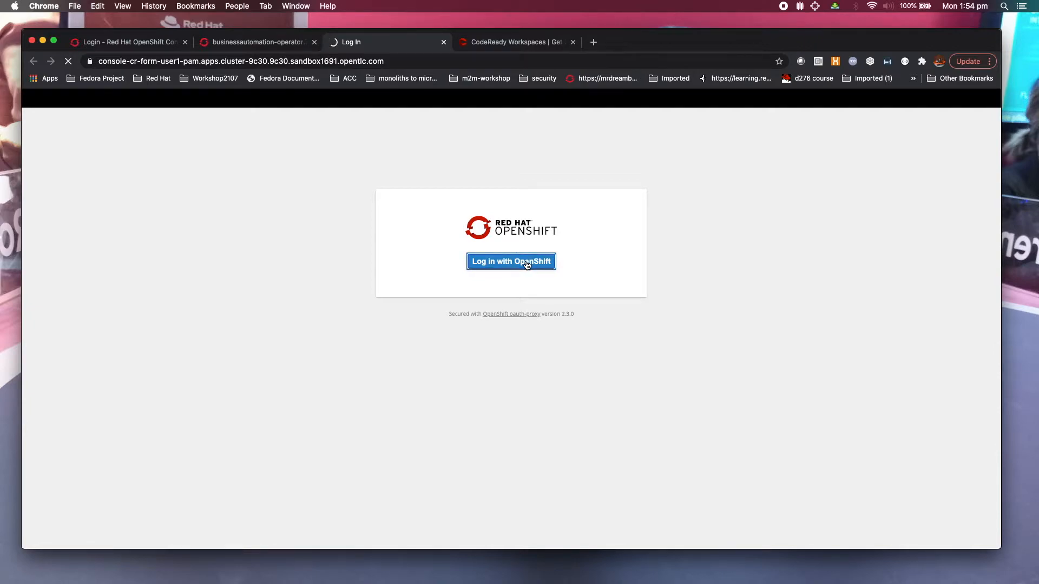
{"action": "left_click", "coordinate": [511, 261]}
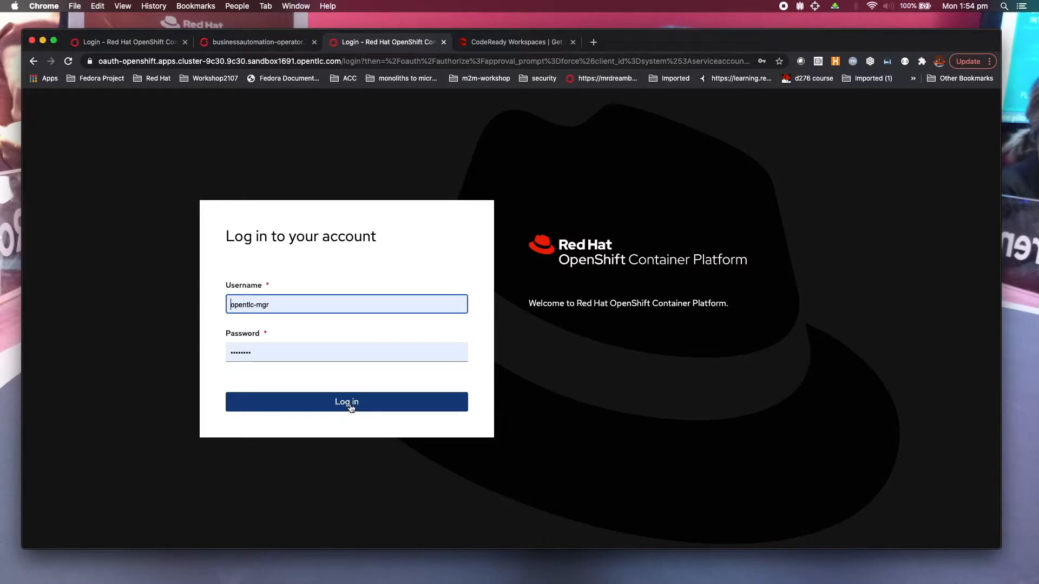
{"action": "left_click", "coordinate": [346, 402]}
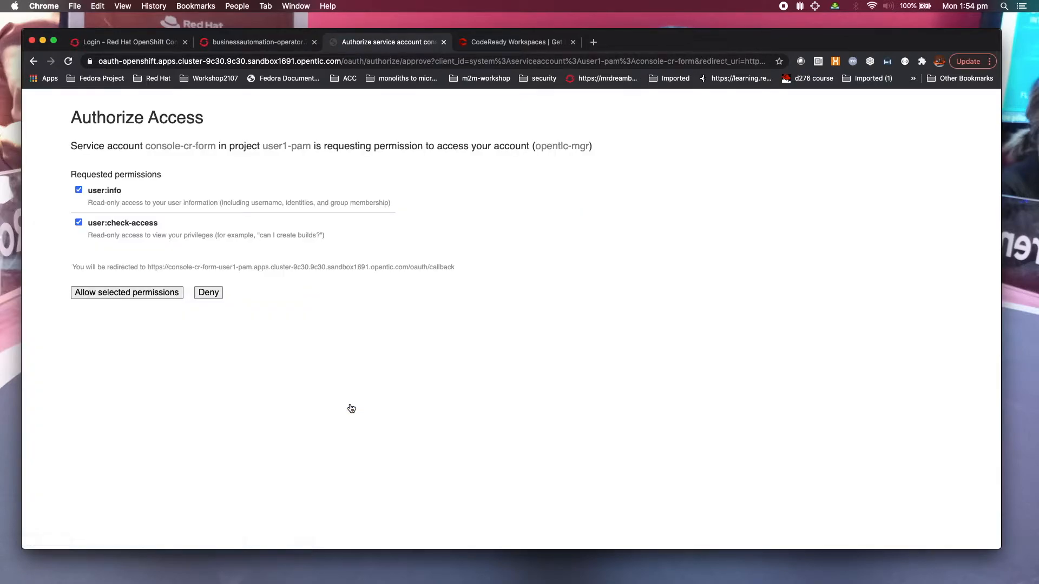
{"action": "mouse_move", "coordinate": [120, 298]}
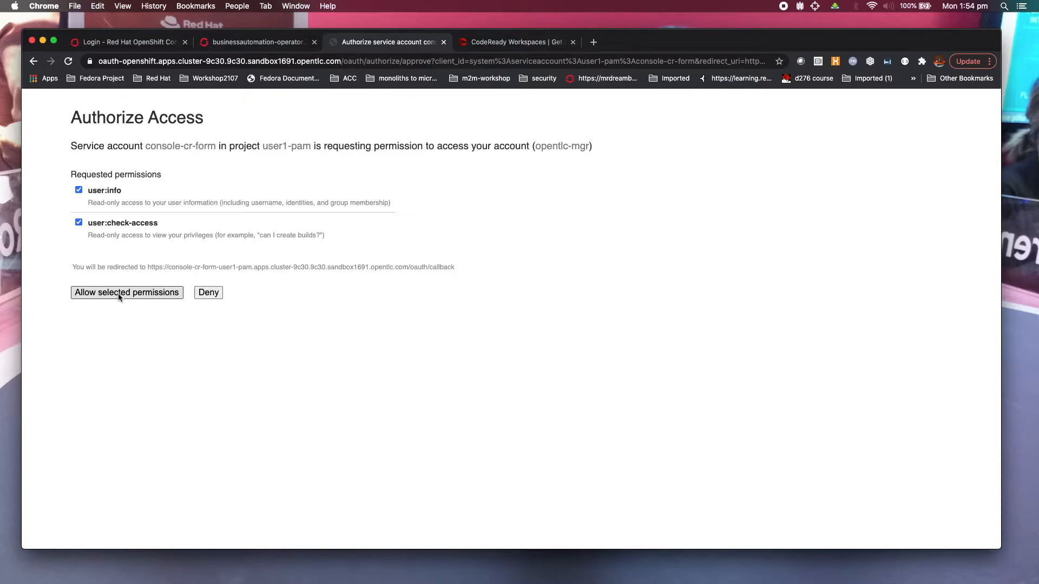
{"action": "left_click", "coordinate": [127, 293]}
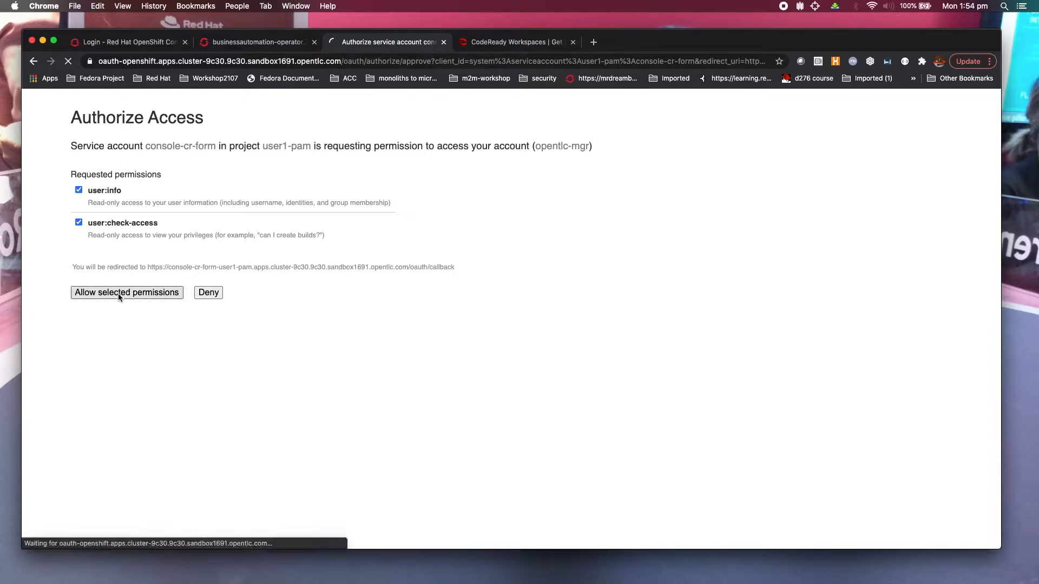
{"action": "left_click", "coordinate": [127, 293]}
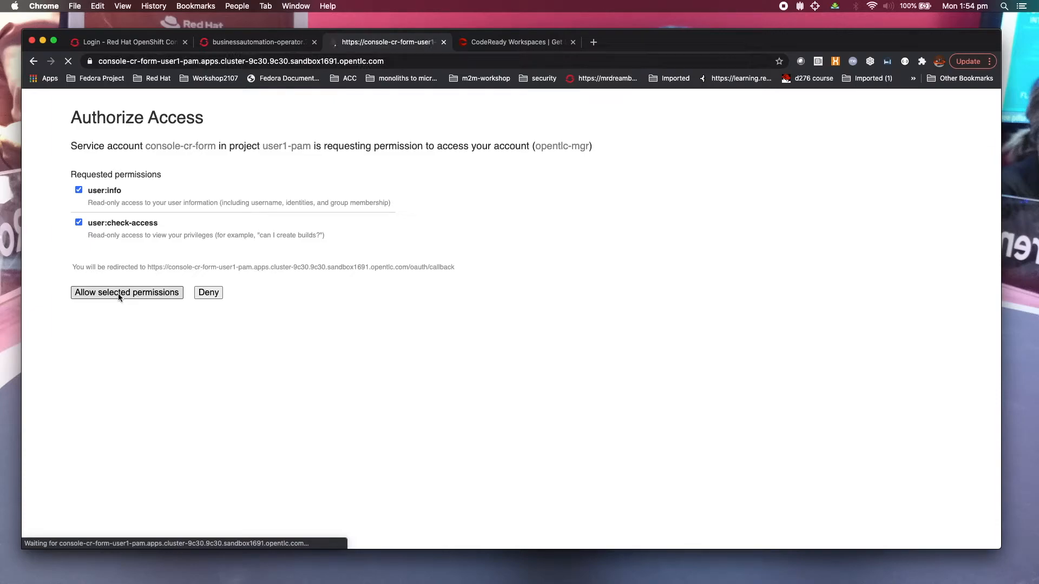
Step: Grant installer permissions, name the application pam-demo, and choose the rhpam-authoring environment
{"action": "left_click", "coordinate": [126, 293]}
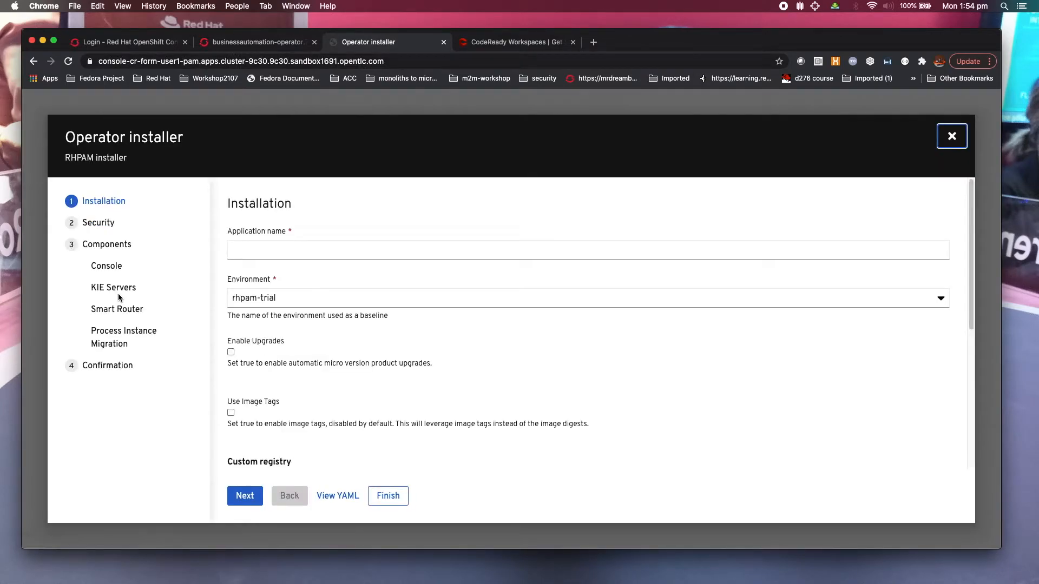
{"action": "left_click", "coordinate": [285, 254]}
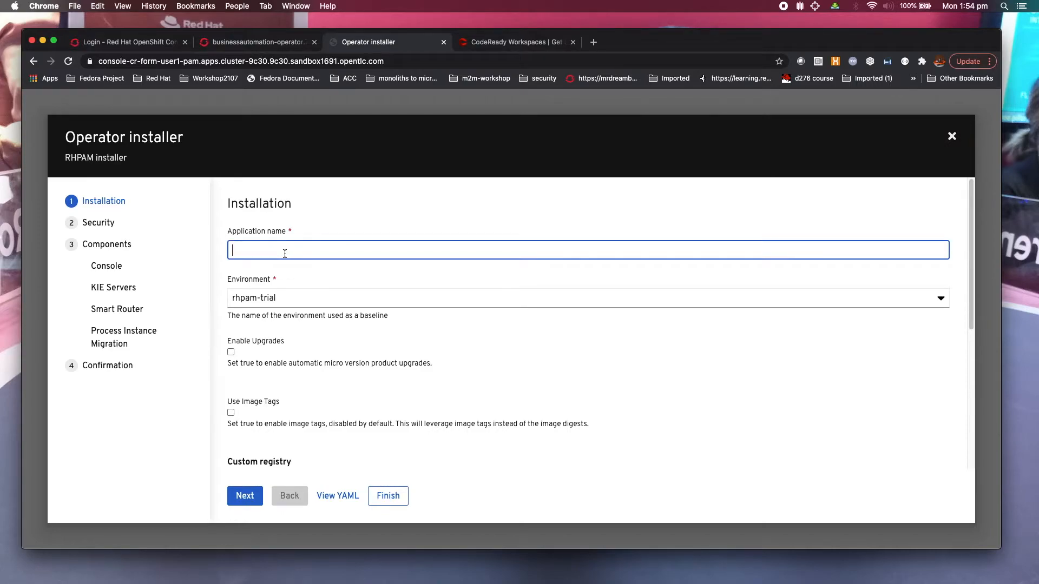
{"action": "type", "text": "p"}
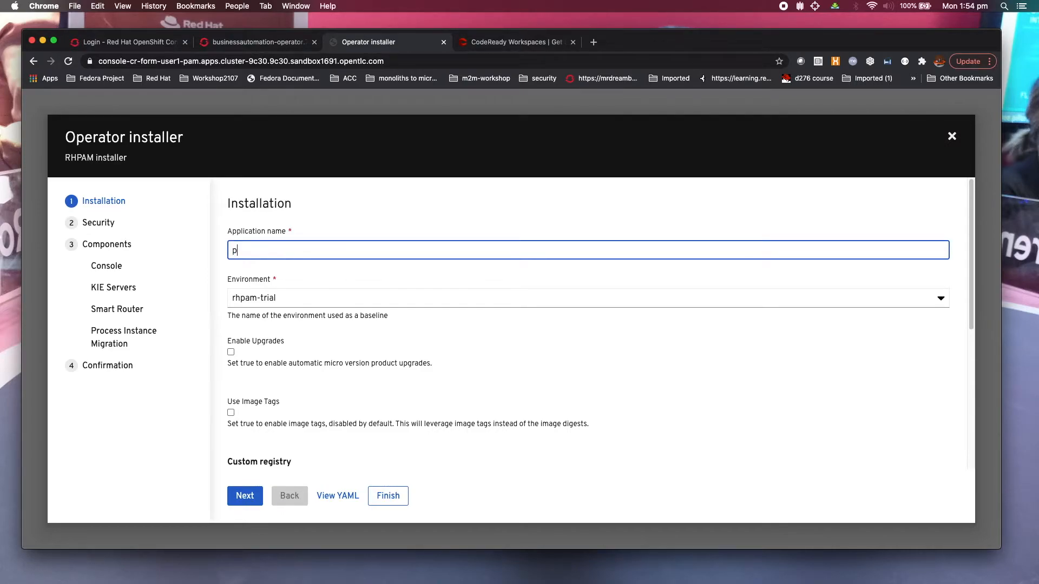
{"action": "type", "text": "am-demo"}
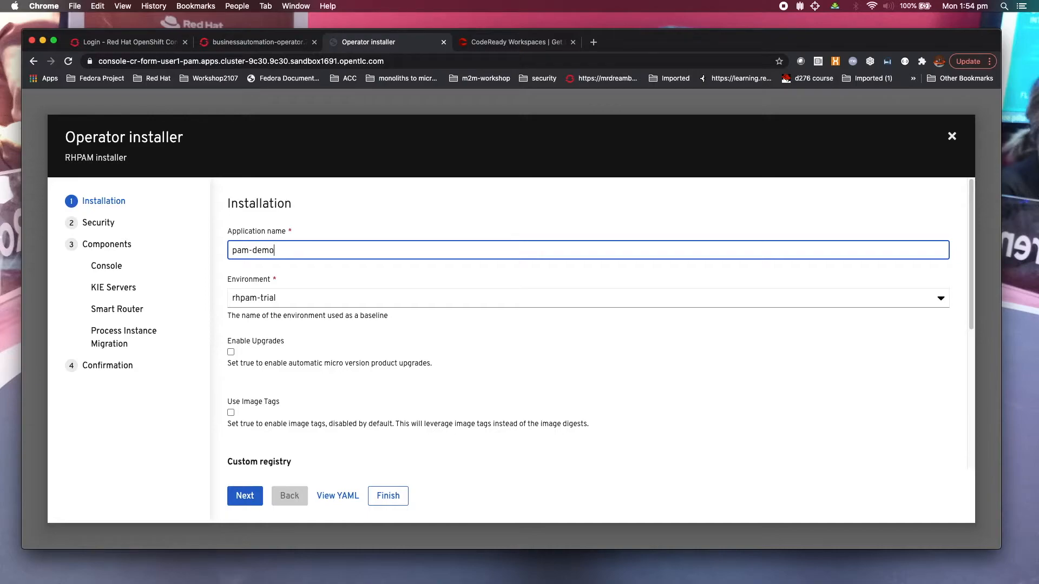
{"action": "mouse_move", "coordinate": [298, 301]}
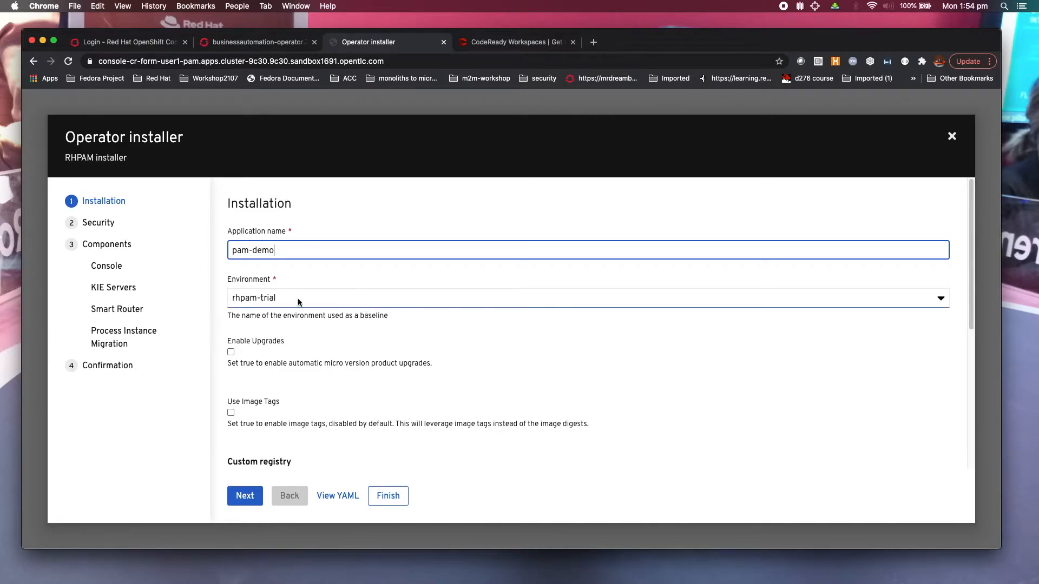
{"action": "left_click", "coordinate": [940, 298]}
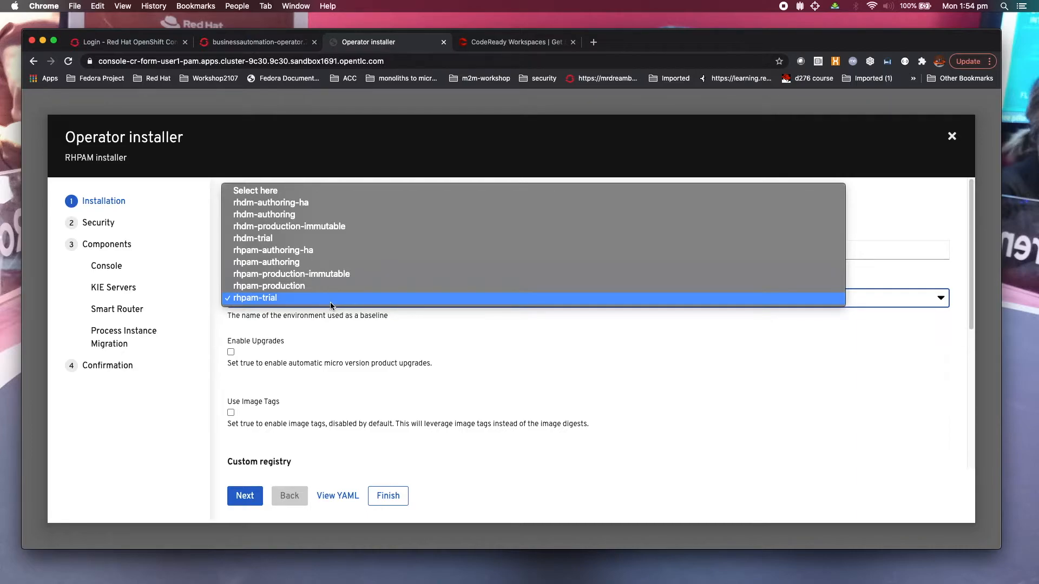
{"action": "mouse_move", "coordinate": [288, 265]}
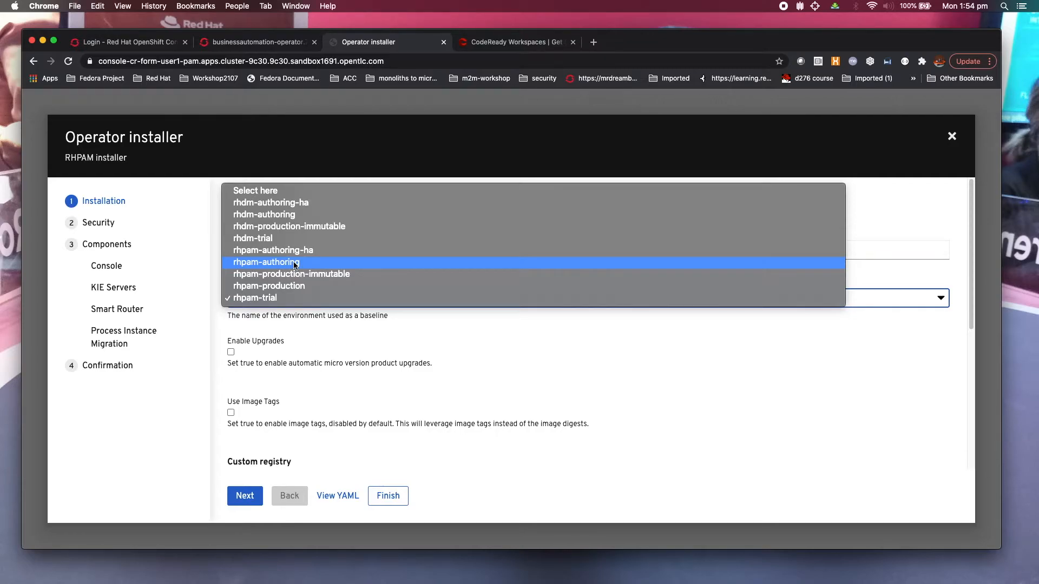
{"action": "left_click", "coordinate": [267, 262]}
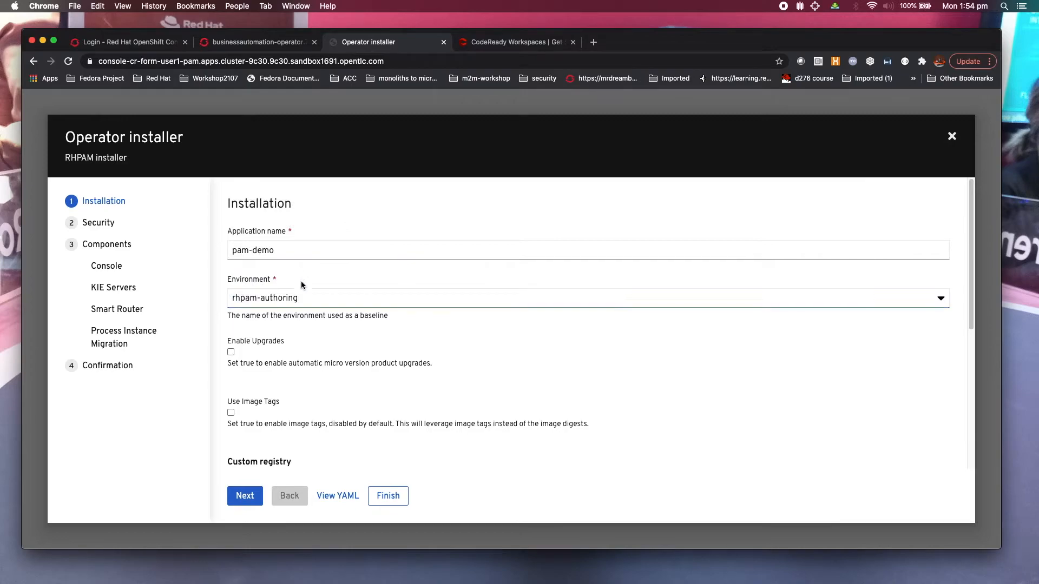
Step: Enable upgrades, enter the admin username and password, and advance to Security
{"action": "scroll", "scroll_direction": "down", "scroll_amount": 3}
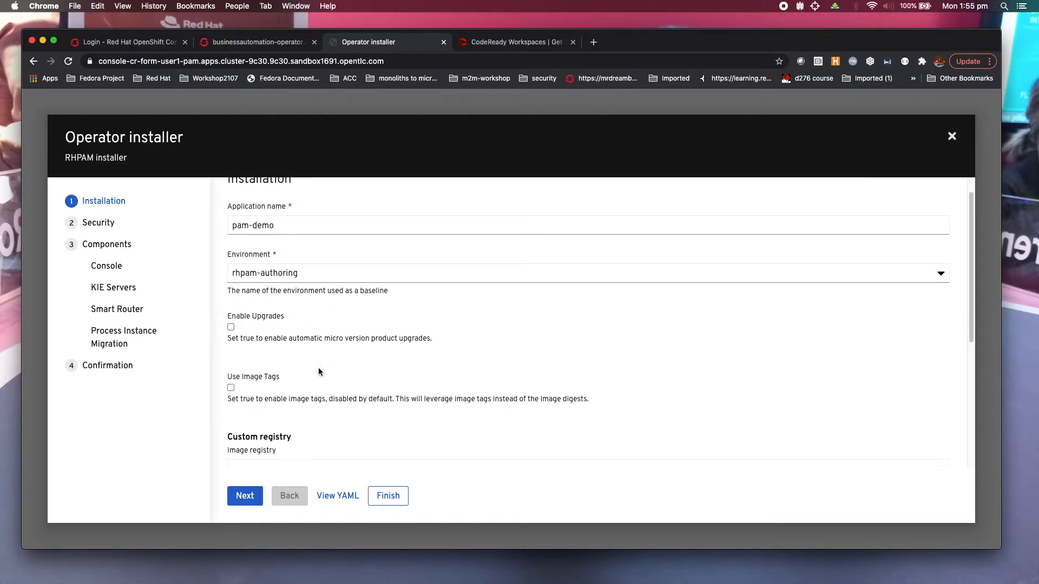
{"action": "left_click", "coordinate": [231, 328]}
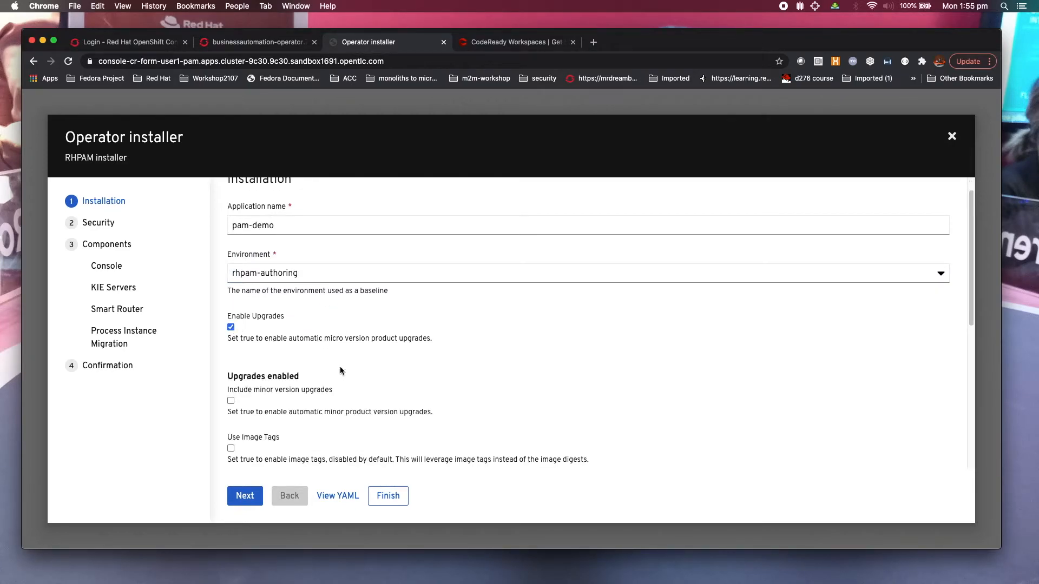
{"action": "scroll", "scroll_direction": "down", "scroll_amount": 3}
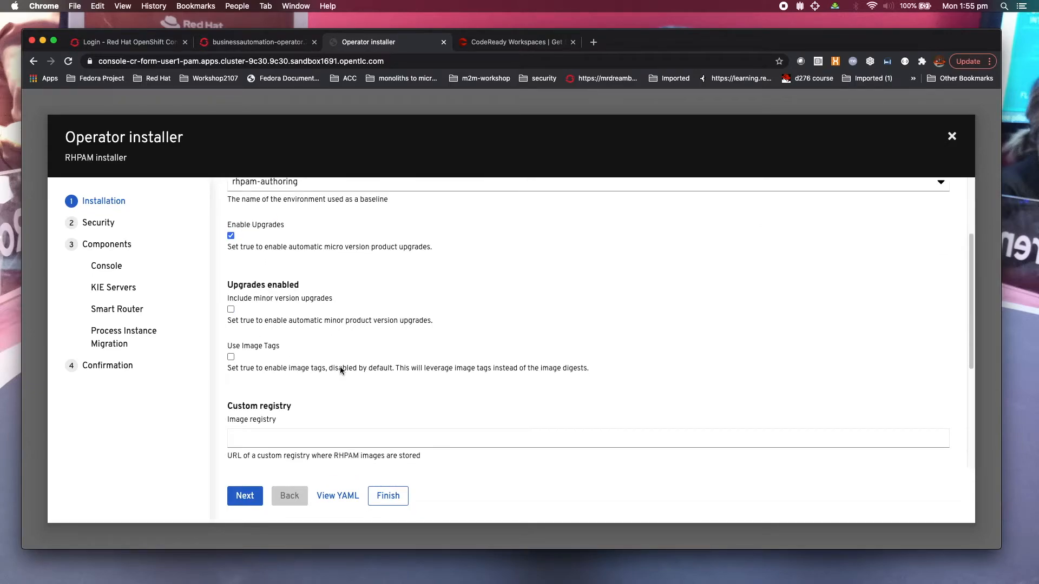
{"action": "scroll", "scroll_direction": "down", "scroll_amount": 3}
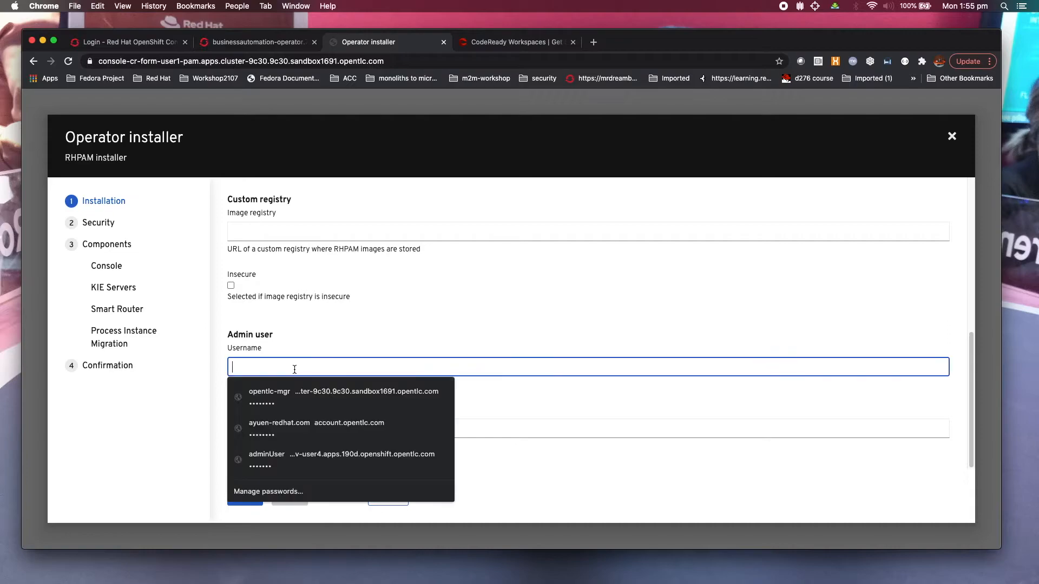
{"action": "type", "text": "admin"}
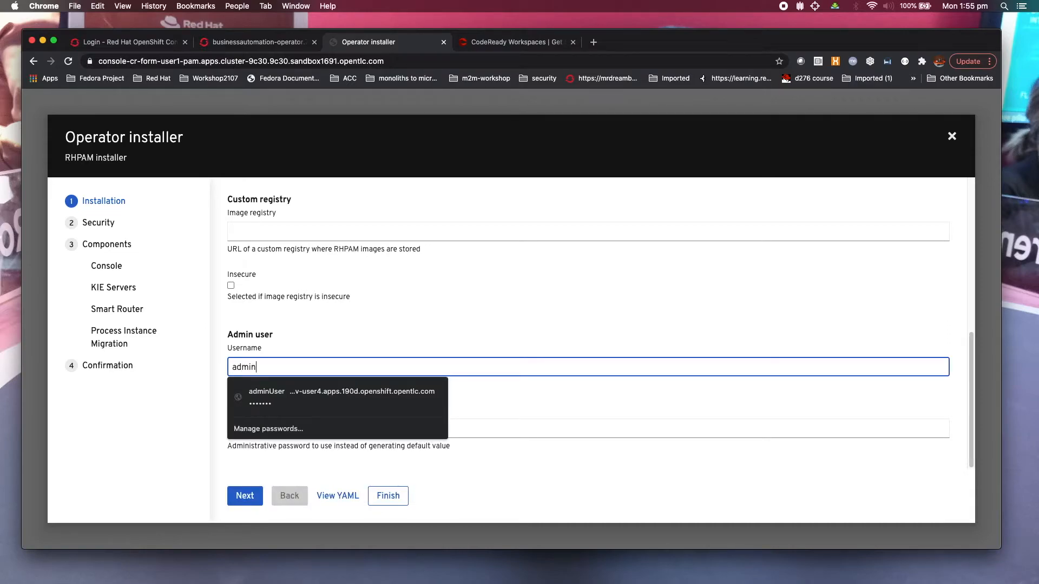
{"action": "left_click", "coordinate": [588, 425]}
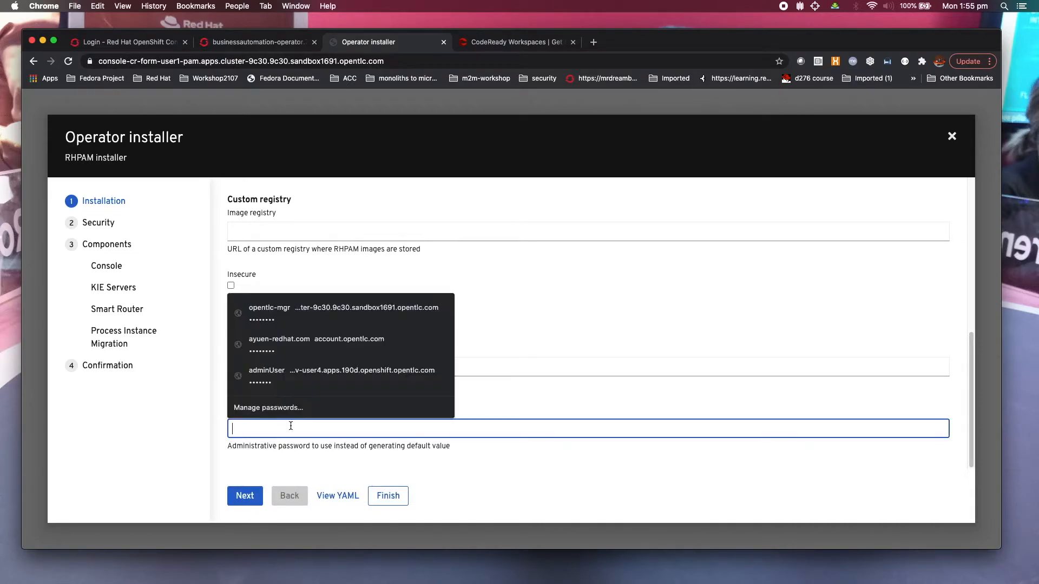
{"action": "type", "text": "•••"}
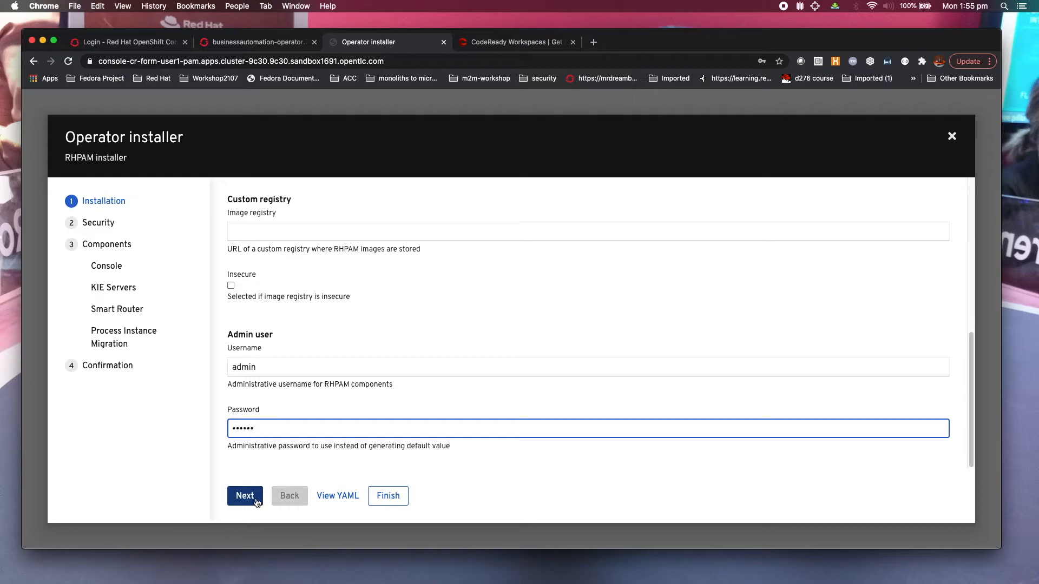
{"action": "left_click", "coordinate": [244, 496]}
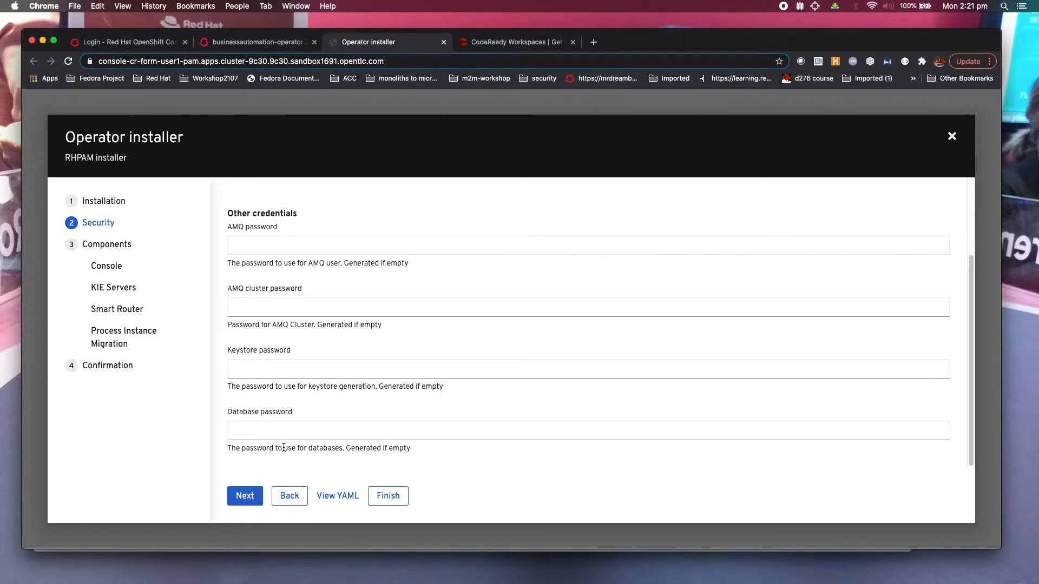
Step: Pass Security and give the console a 6Gi memory request and 6G memory limit
{"action": "left_click", "coordinate": [245, 496]}
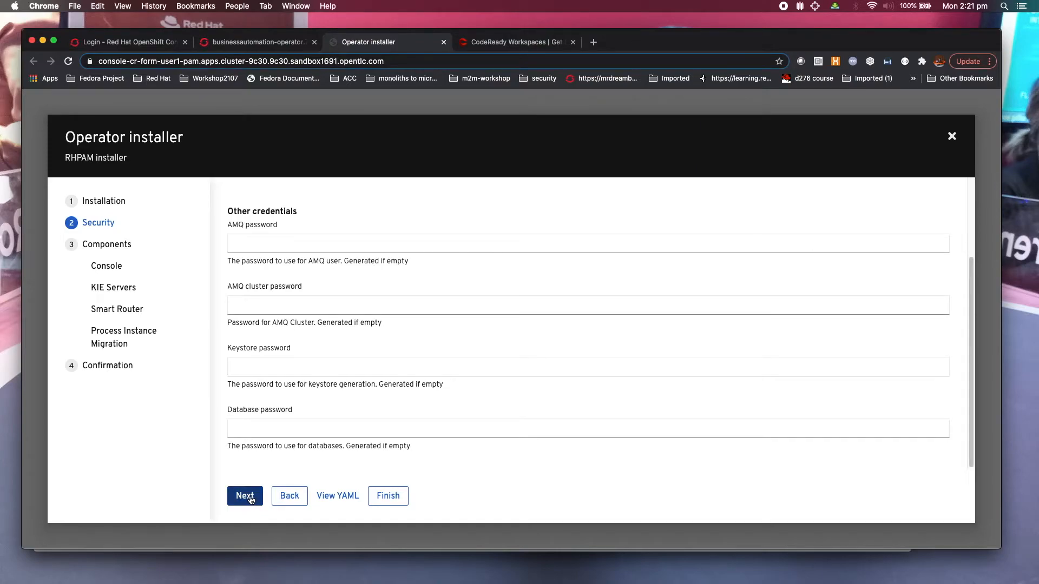
{"action": "left_click", "coordinate": [245, 496]}
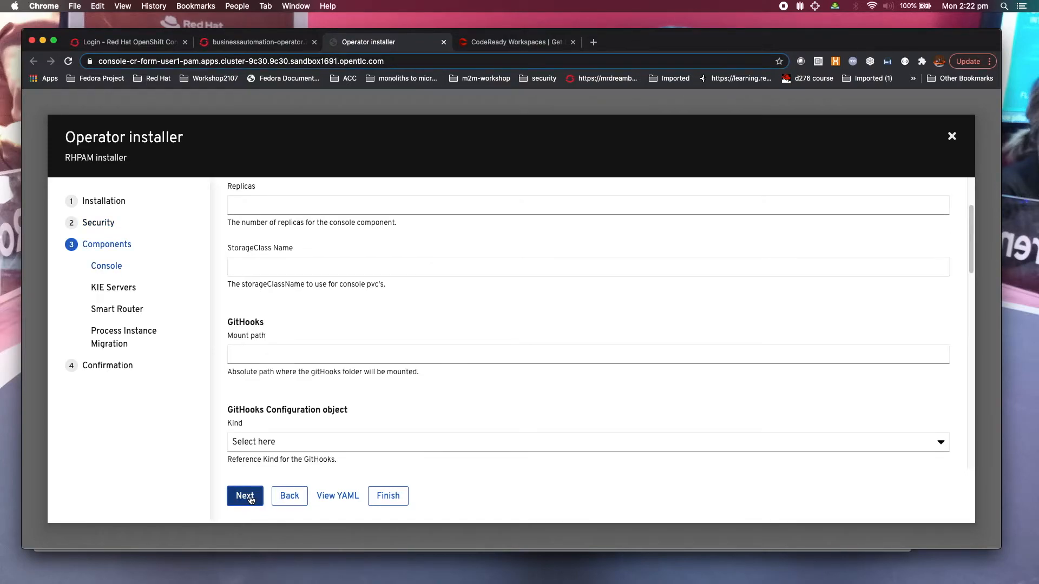
{"action": "scroll", "scroll_direction": "down", "scroll_amount": 3}
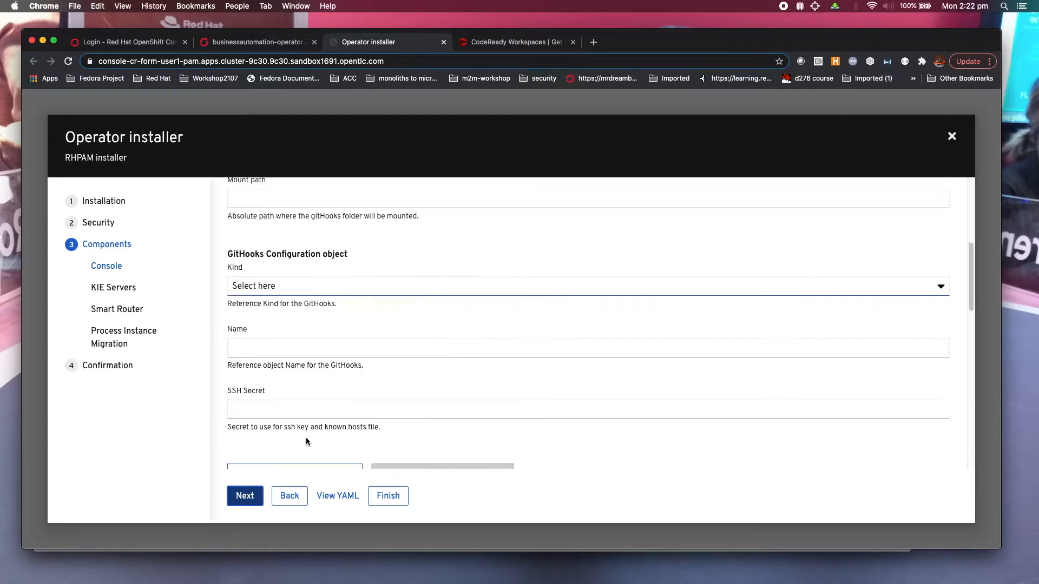
{"action": "scroll", "scroll_direction": "down", "scroll_amount": 3}
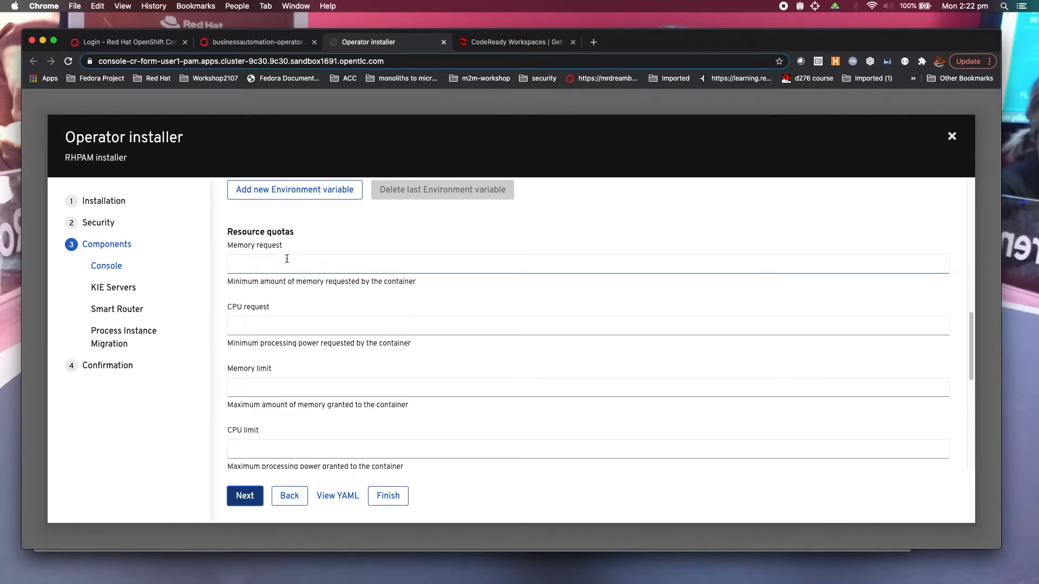
{"action": "left_click", "coordinate": [308, 264]}
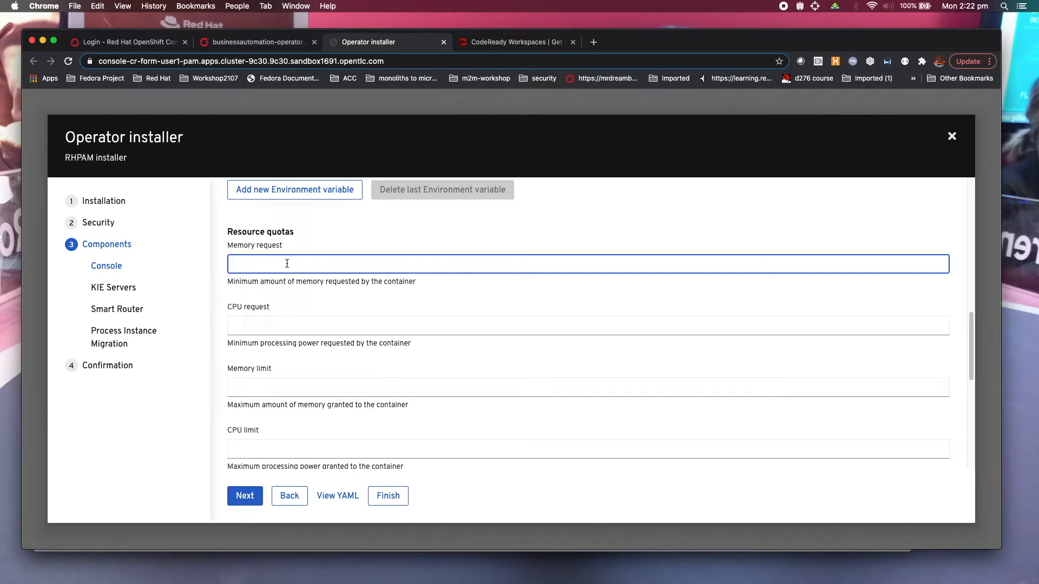
{"action": "type", "text": "6Gi"}
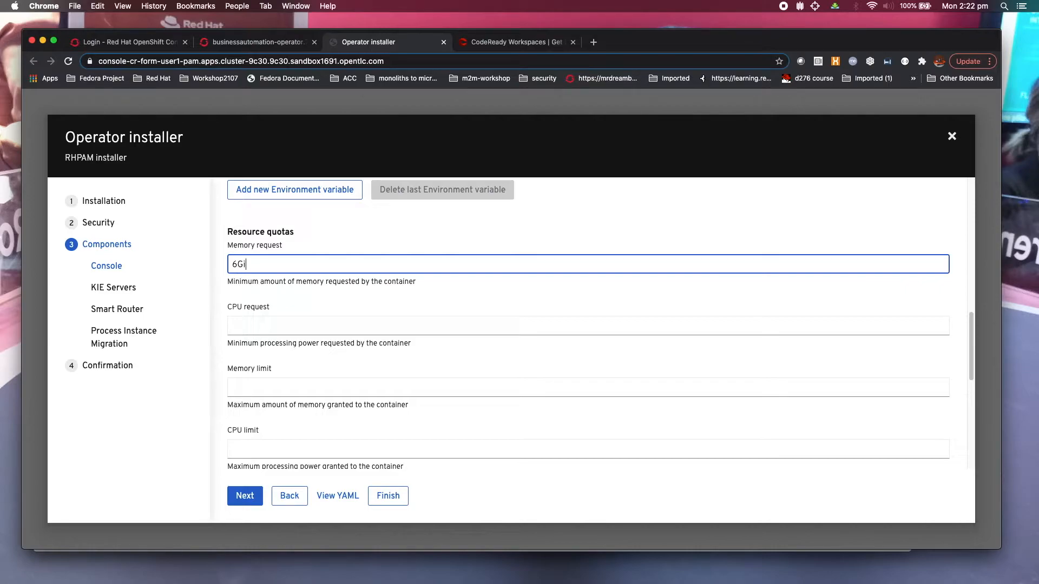
{"action": "left_click", "coordinate": [582, 385]}
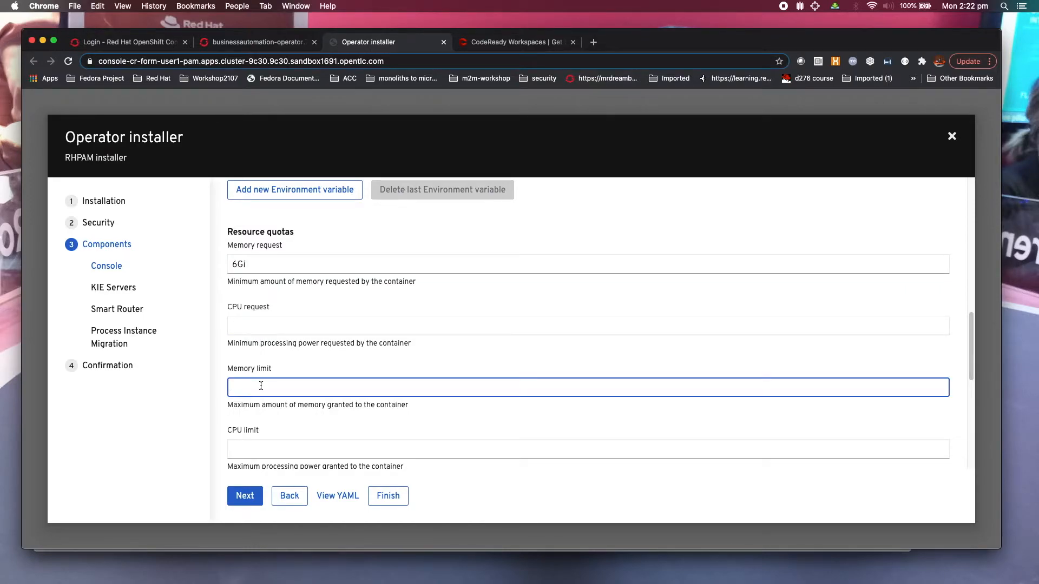
{"action": "type", "text": "^g"}
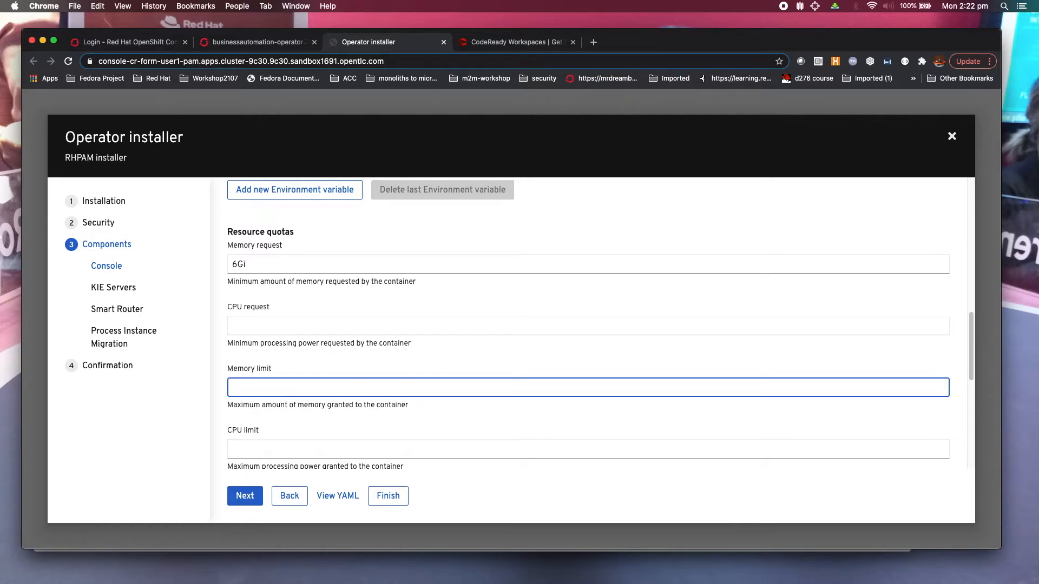
{"action": "type", "text": "6G"}
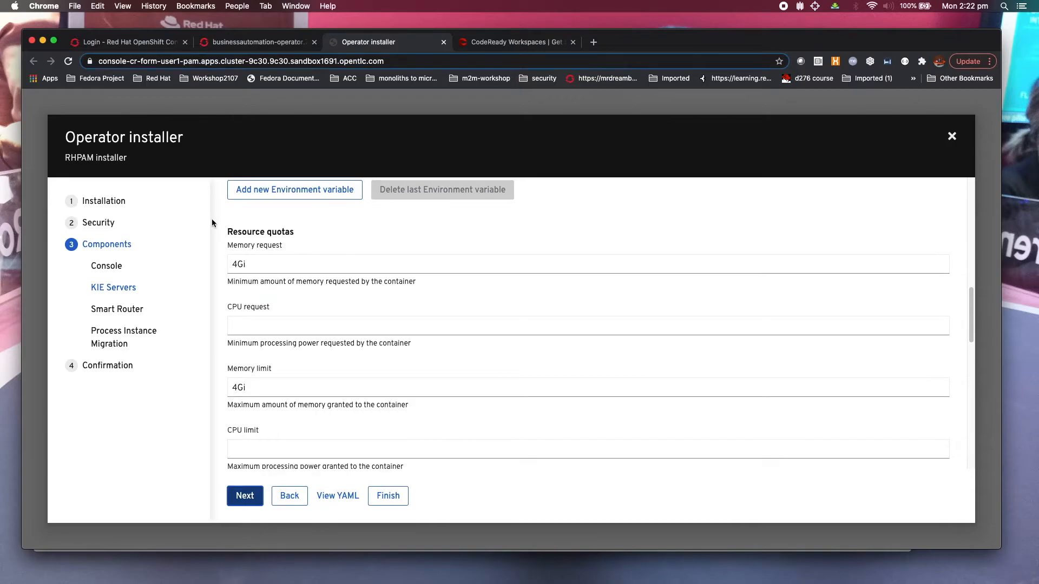
{"action": "mouse_move", "coordinate": [781, 6]}
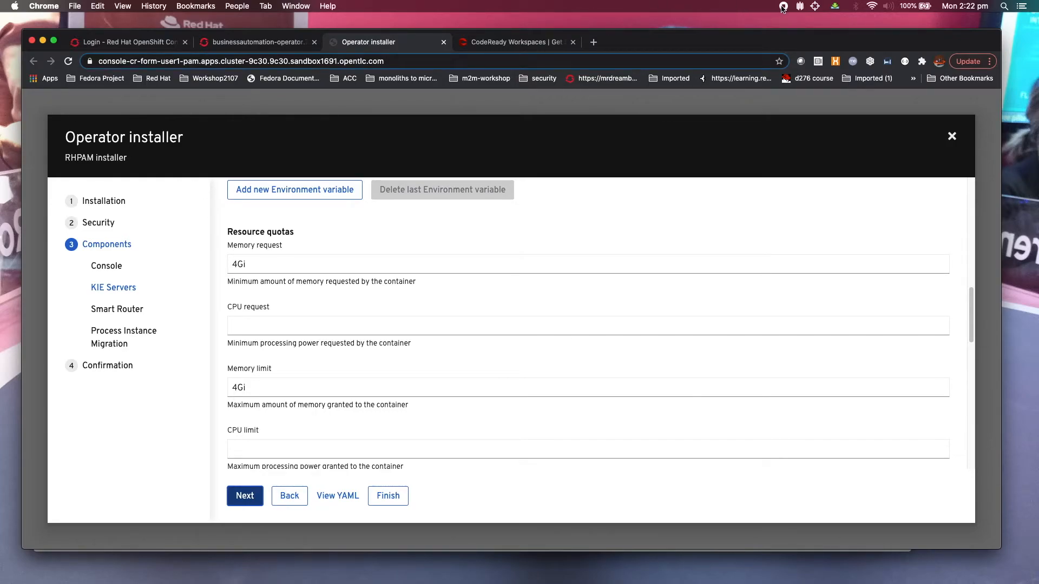
Step: Add a KIE Server with id kieserver, 4Gi memory request and 4Gi memory limit
{"action": "left_click", "coordinate": [113, 287]}
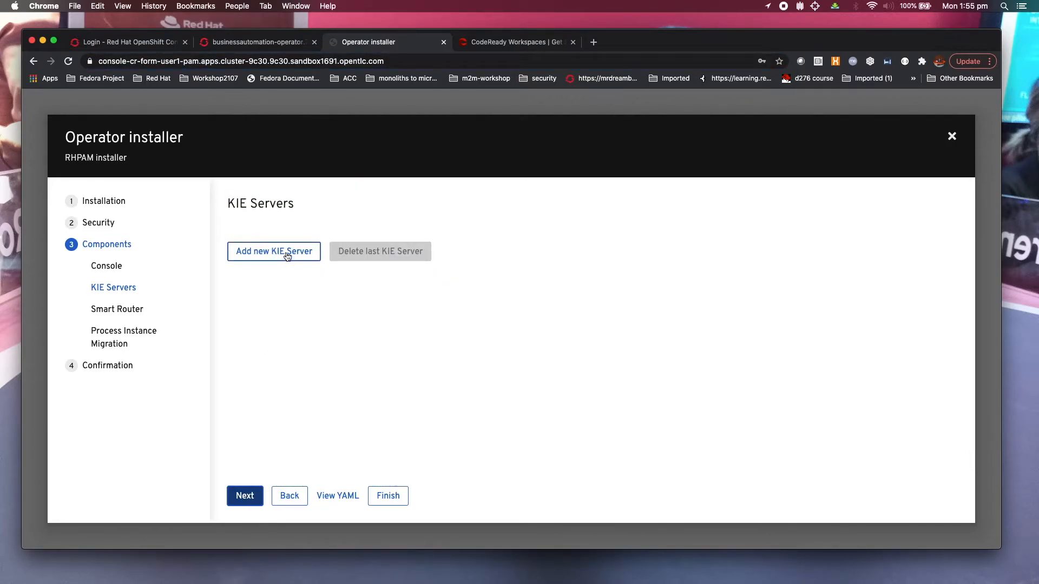
{"action": "left_click", "coordinate": [274, 251]}
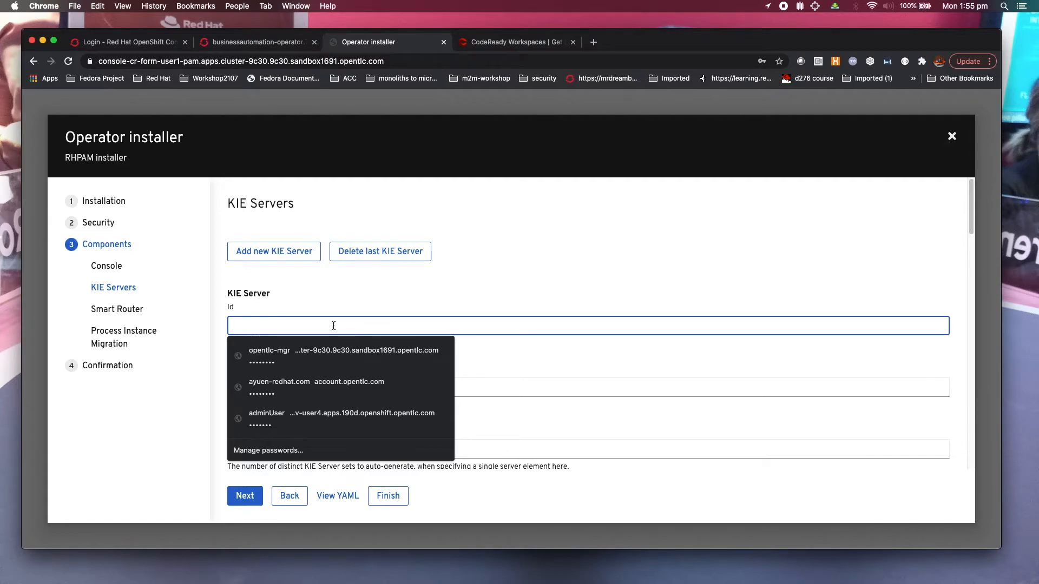
{"action": "type", "text": "kieserver"}
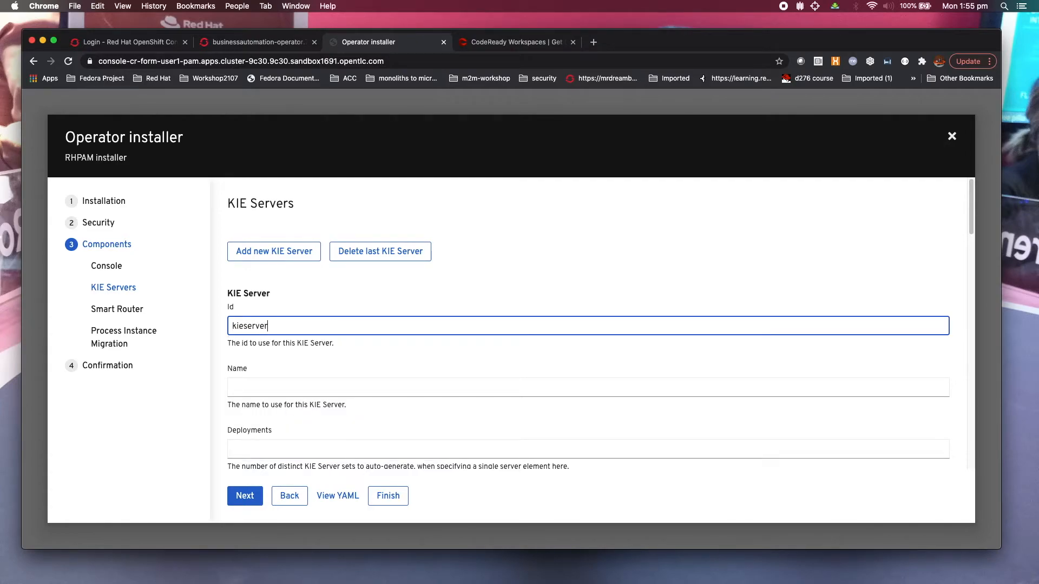
{"action": "scroll", "scroll_direction": "down", "scroll_amount": 3}
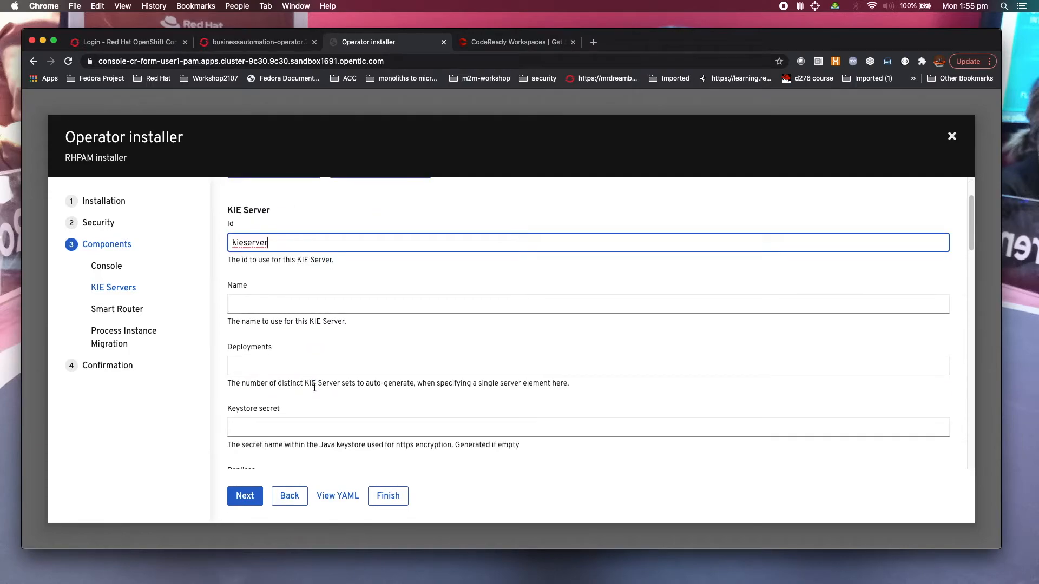
{"action": "scroll", "scroll_direction": "down", "scroll_amount": 3}
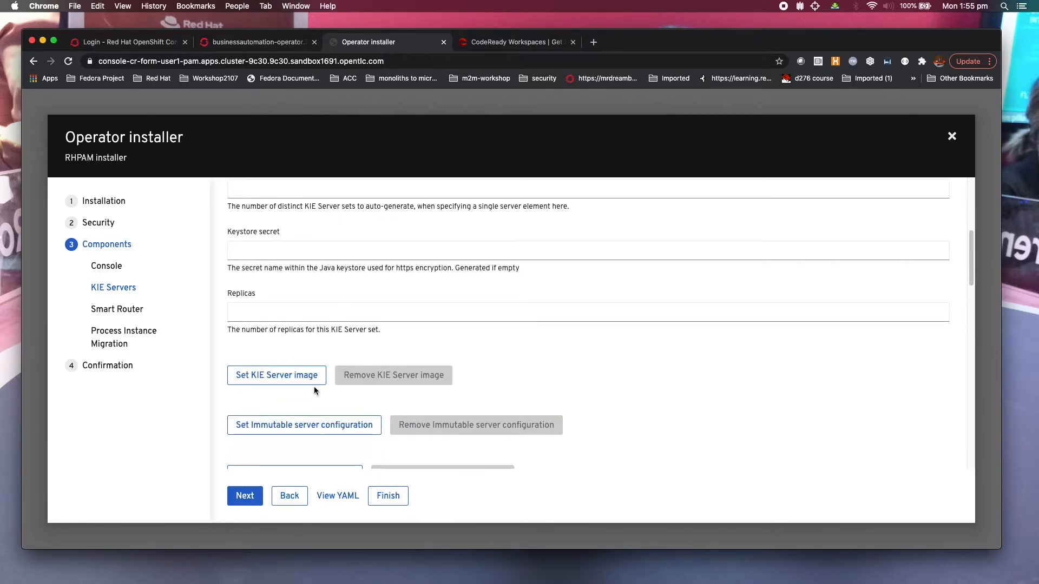
{"action": "scroll", "scroll_direction": "down", "scroll_amount": 3}
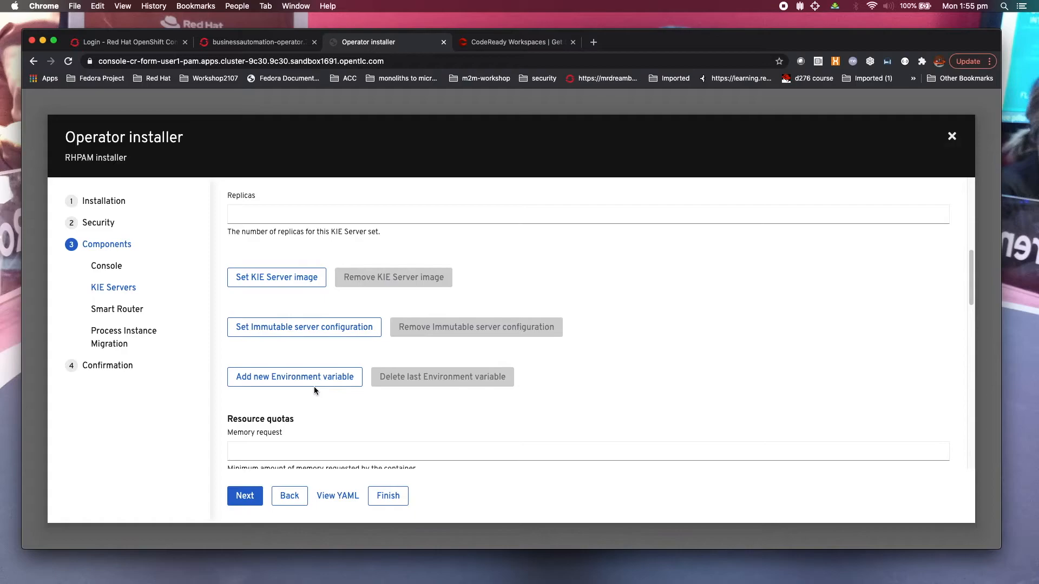
{"action": "scroll", "scroll_direction": "down", "scroll_amount": 3}
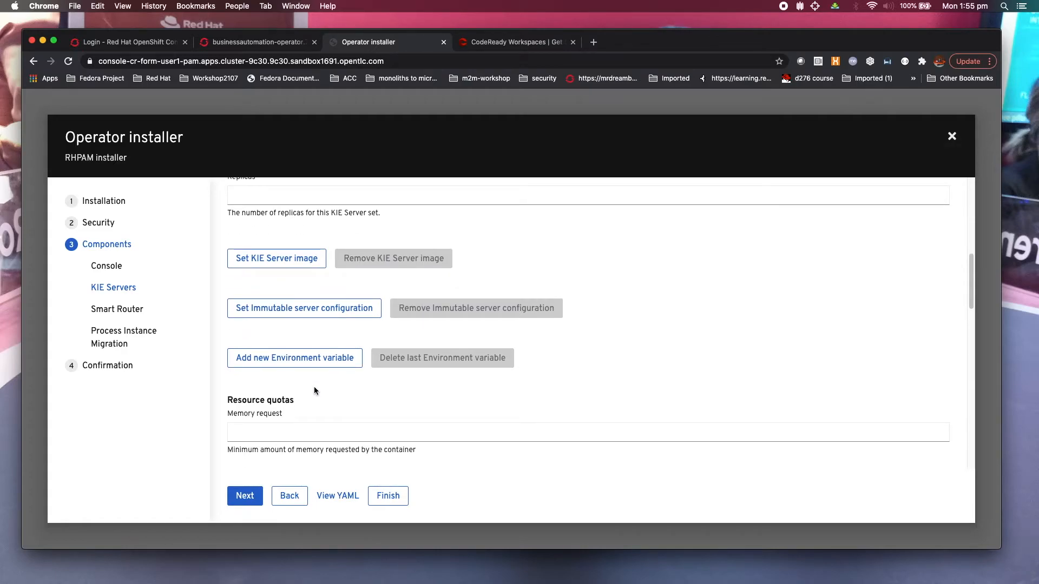
{"action": "scroll", "scroll_direction": "down", "scroll_amount": 3}
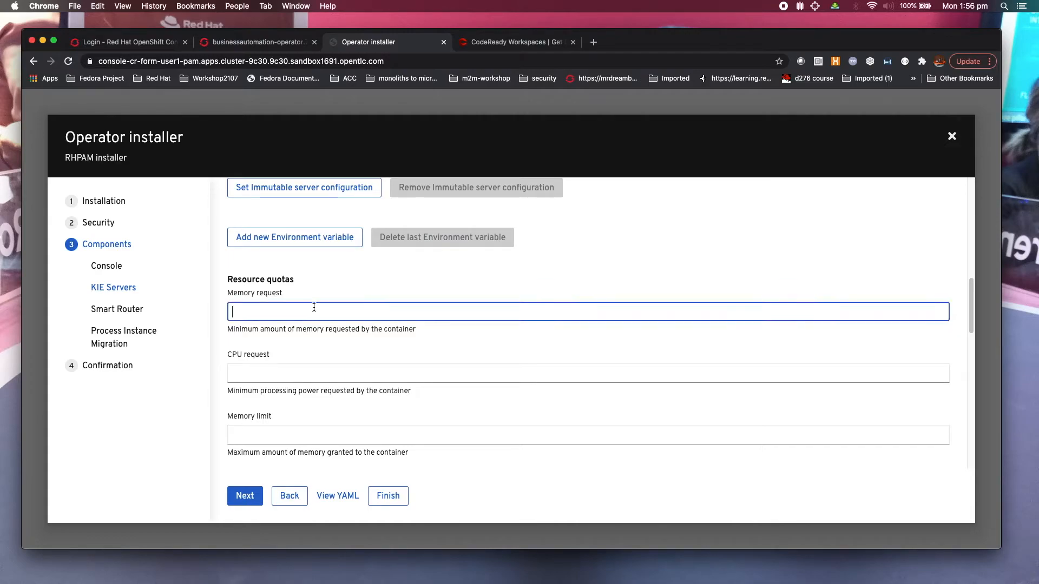
{"action": "mouse_move", "coordinate": [318, 306]}
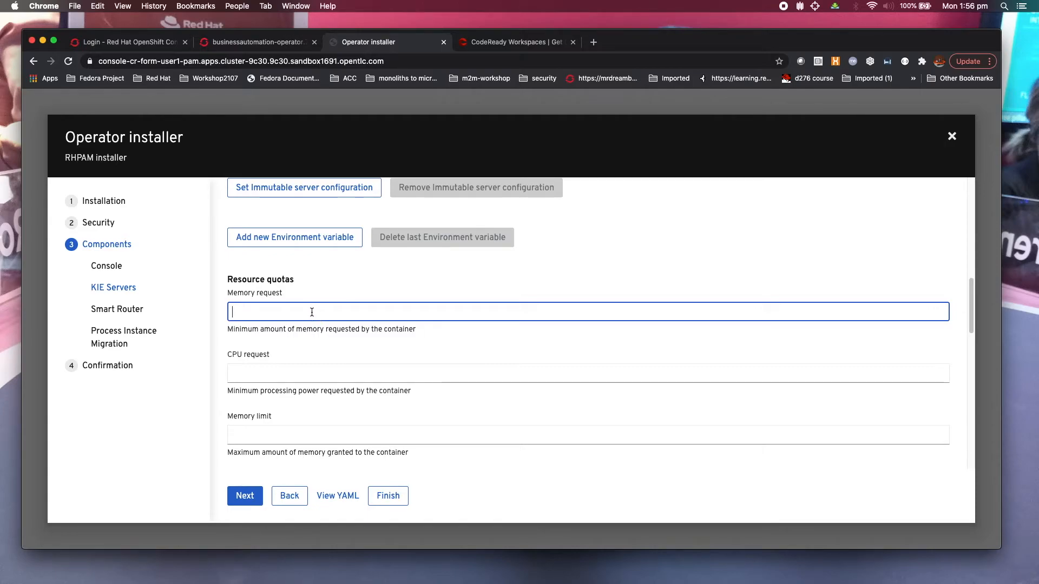
{"action": "mouse_move", "coordinate": [308, 312]}
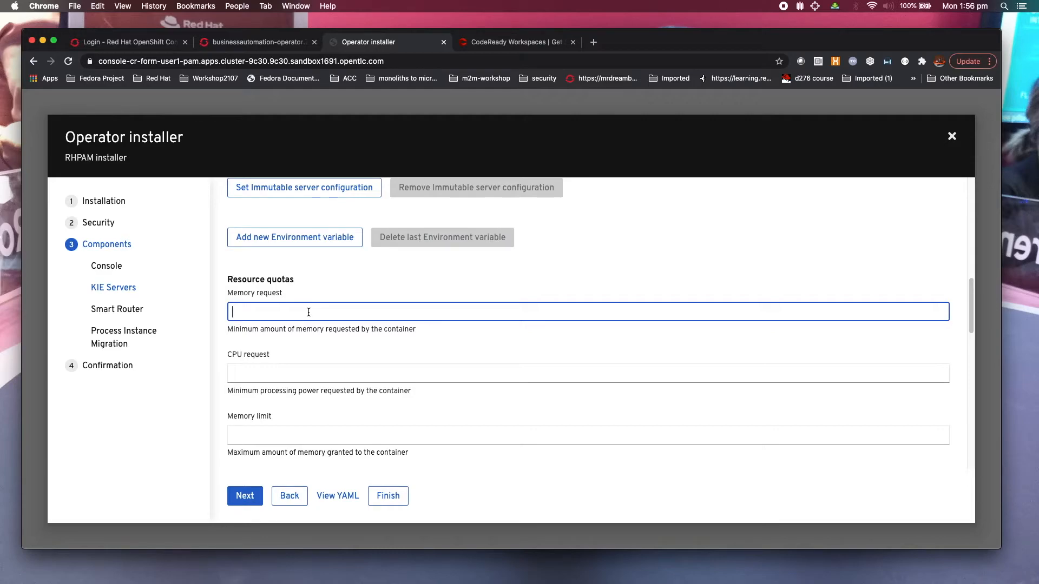
{"action": "type", "text": "4"}
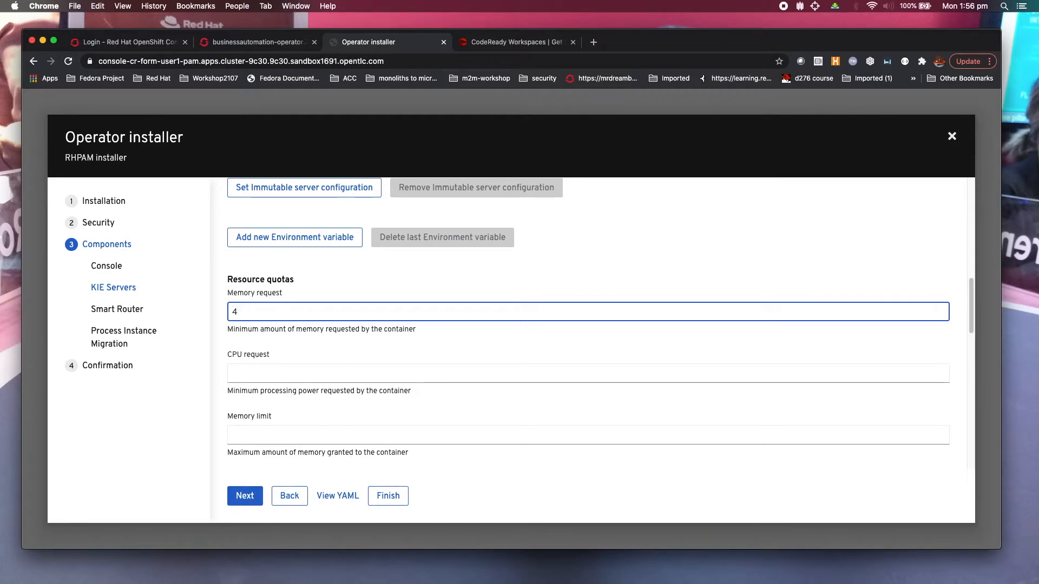
{"action": "type", "text": "Gi"}
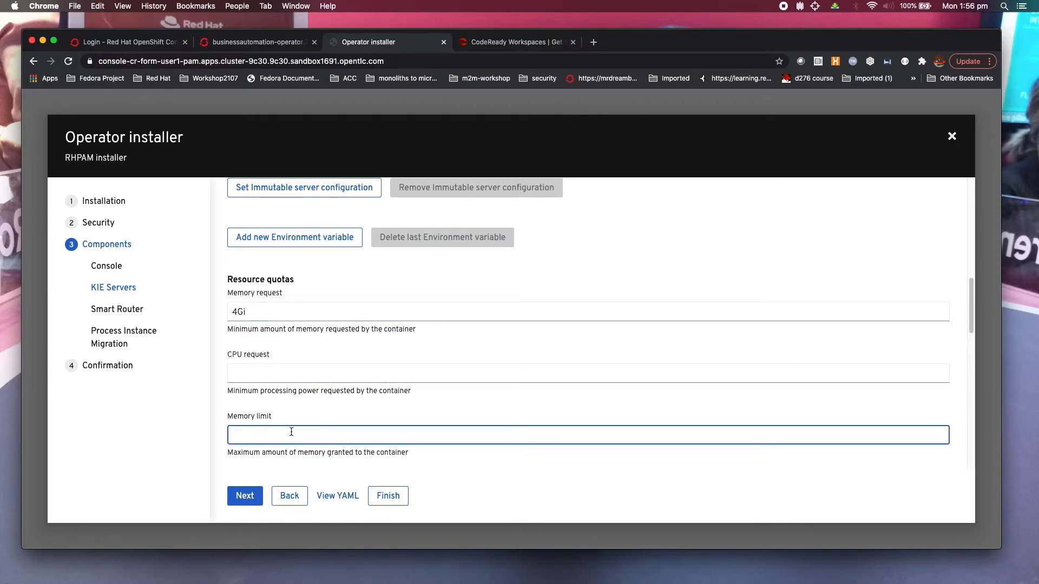
{"action": "type", "text": "4Gi"}
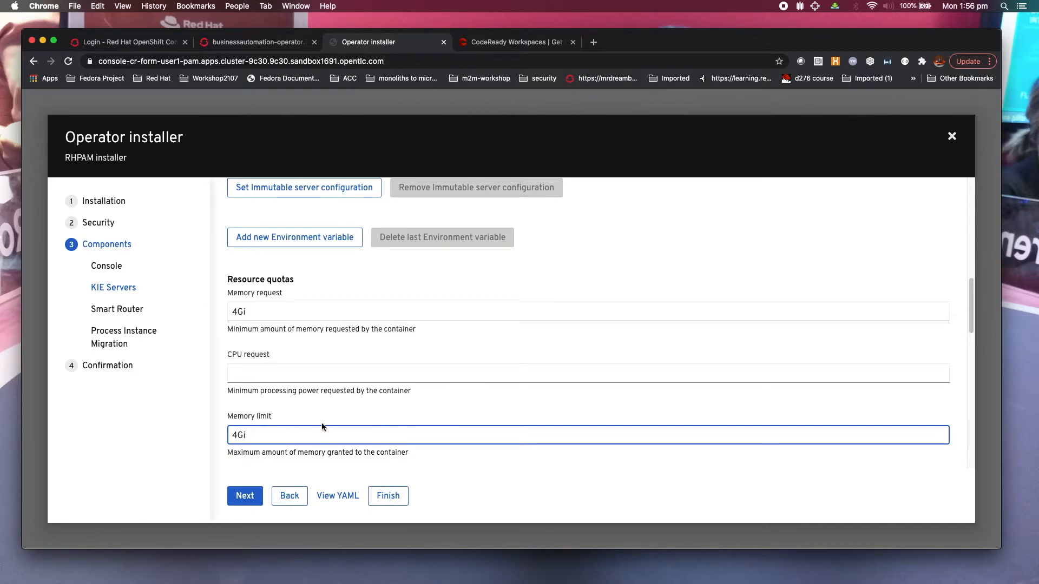
Step: Set the KIE Server's Database type to mysql
{"action": "scroll", "scroll_direction": "down", "scroll_amount": 3}
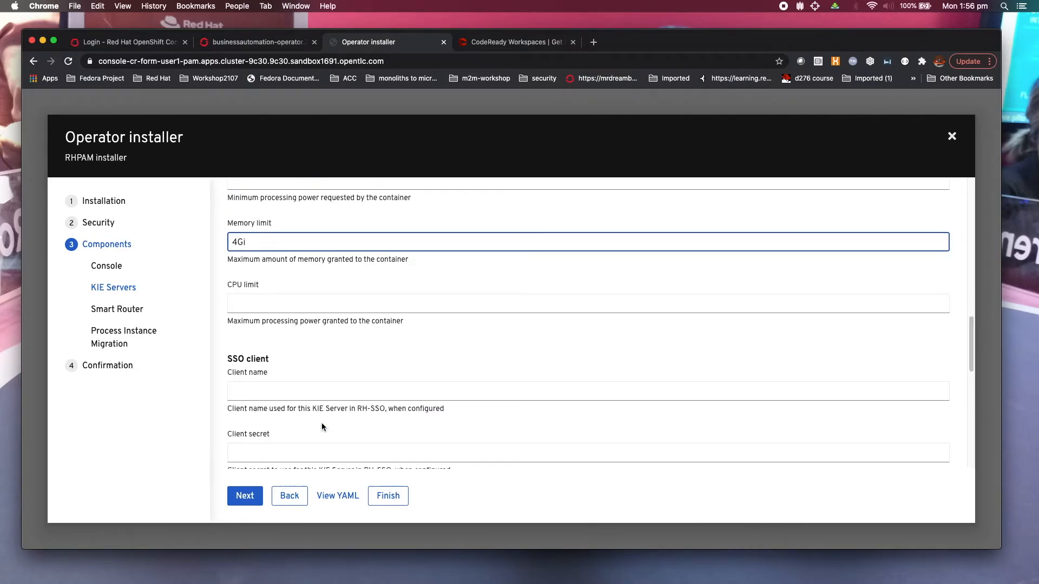
{"action": "scroll", "scroll_direction": "down", "scroll_amount": 3}
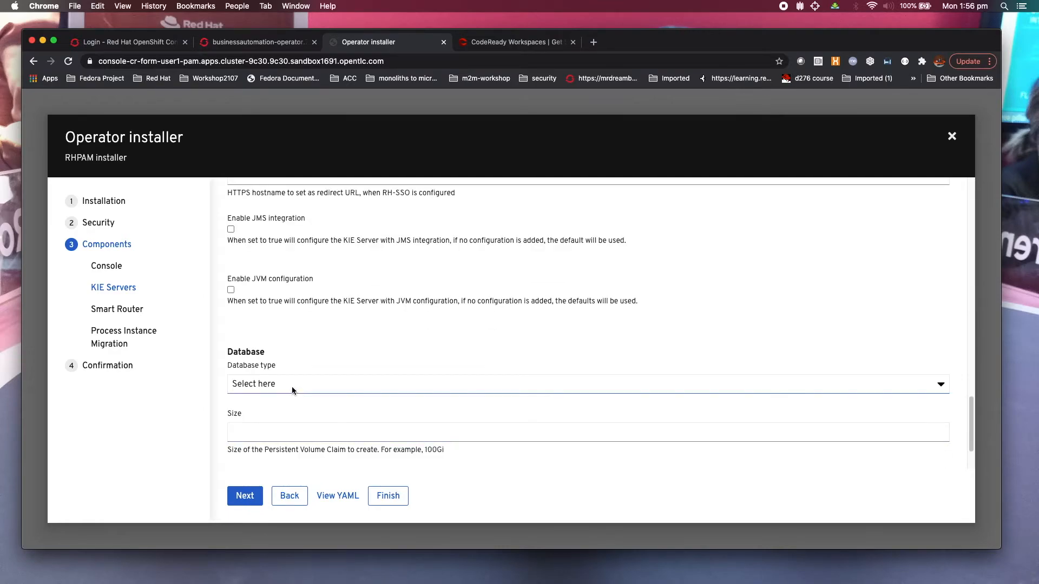
{"action": "left_click", "coordinate": [586, 392]}
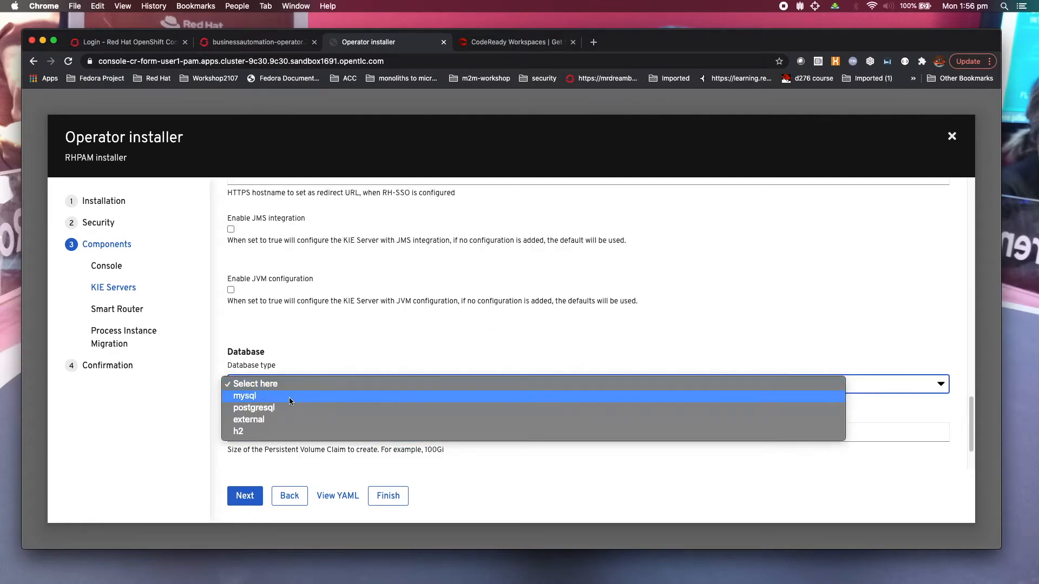
{"action": "left_click", "coordinate": [245, 396]}
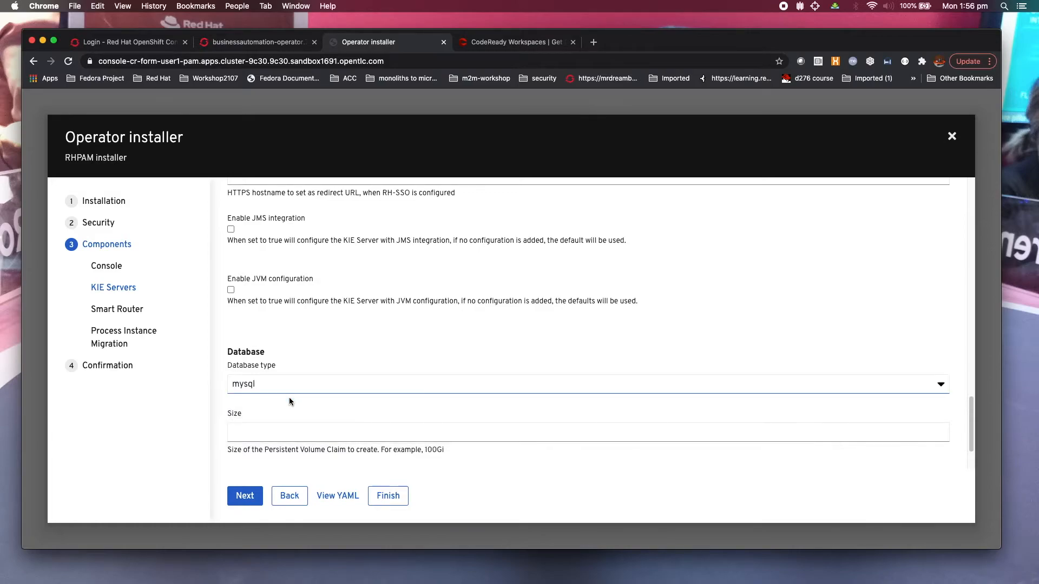
{"action": "scroll", "scroll_direction": "down", "scroll_amount": 3}
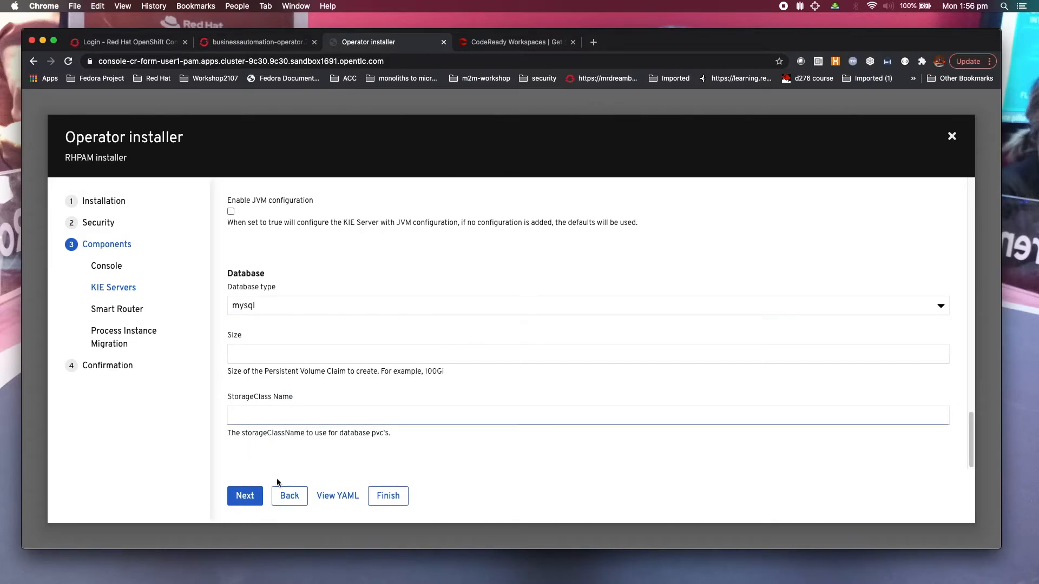
Step: Skip Smart Router and Process Instance Migration to reach the Confirmation step
{"action": "left_click", "coordinate": [245, 497]}
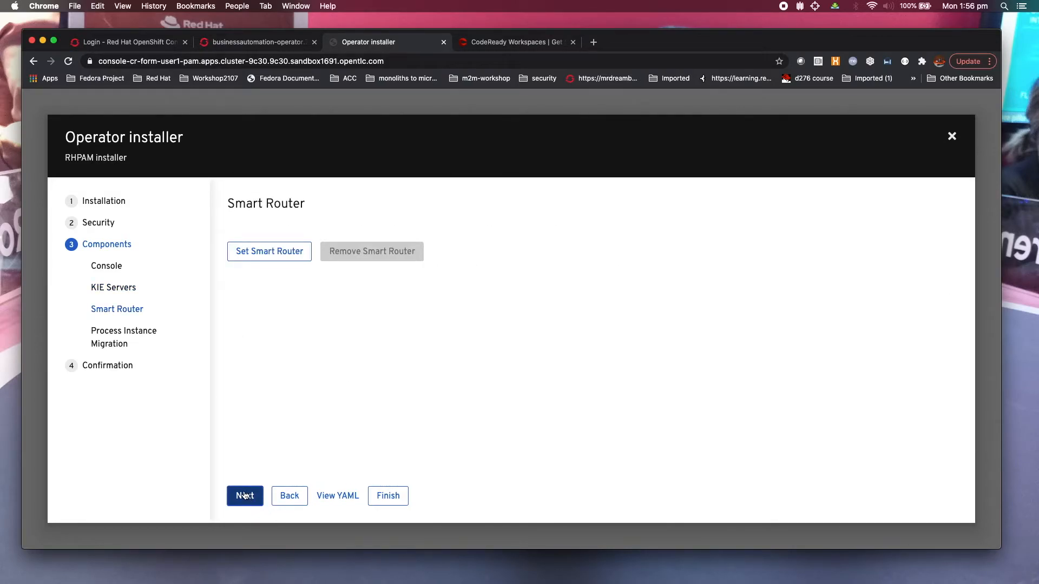
{"action": "mouse_move", "coordinate": [355, 461]}
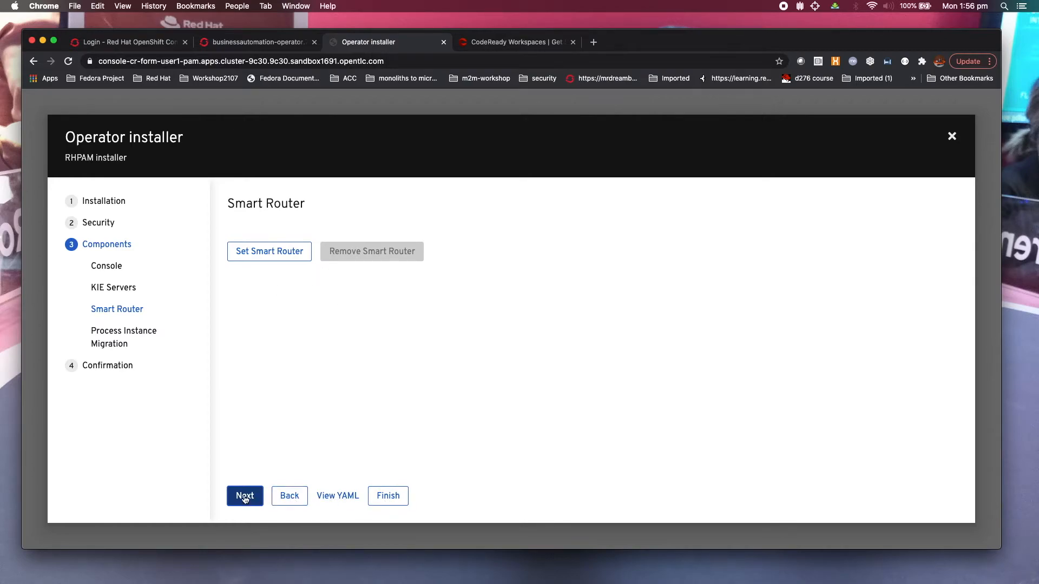
{"action": "left_click", "coordinate": [245, 496]}
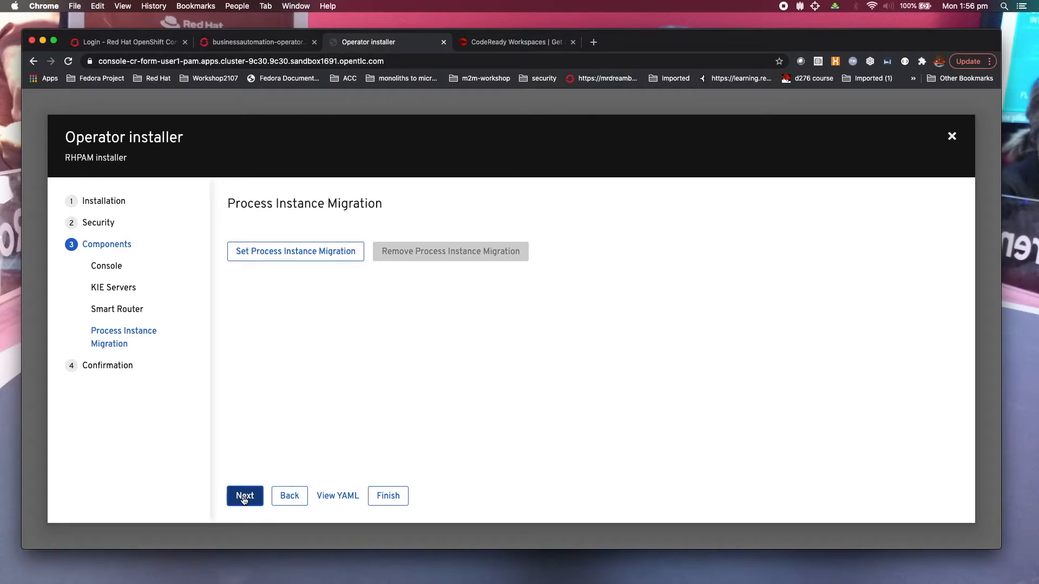
{"action": "left_click", "coordinate": [245, 496]}
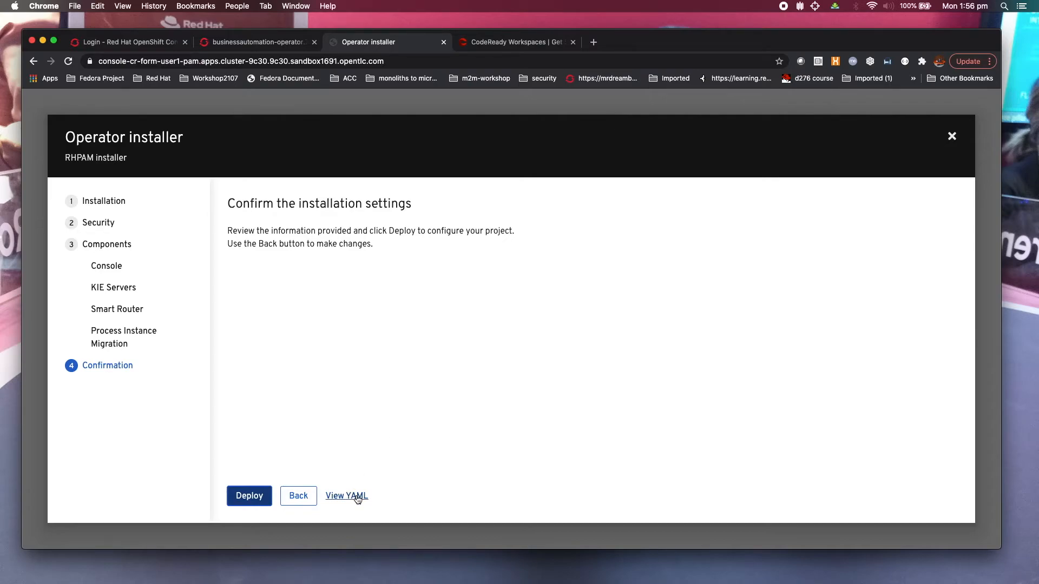
{"action": "left_click", "coordinate": [346, 496]}
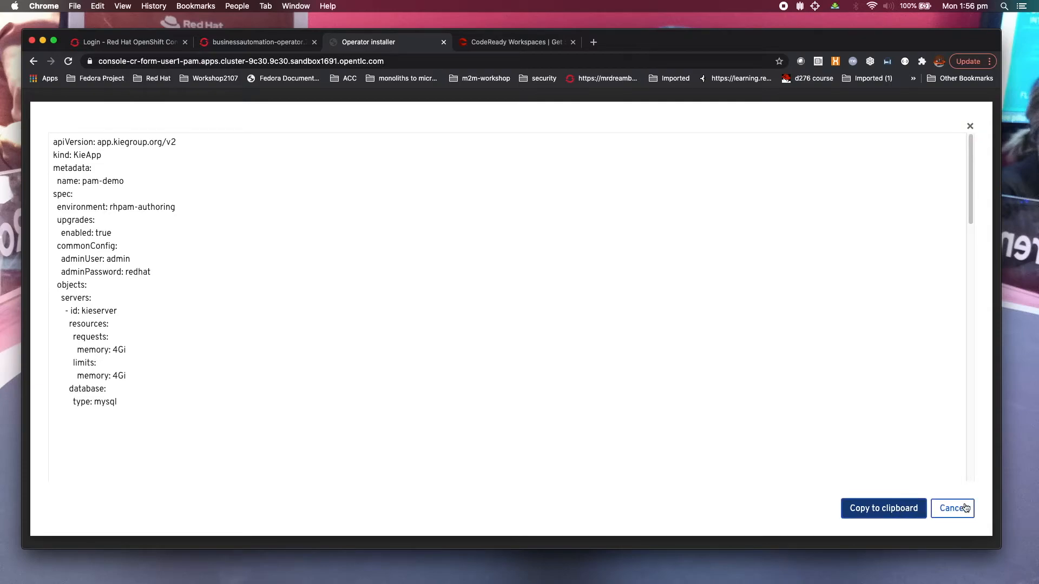
{"action": "mouse_move", "coordinate": [958, 514]}
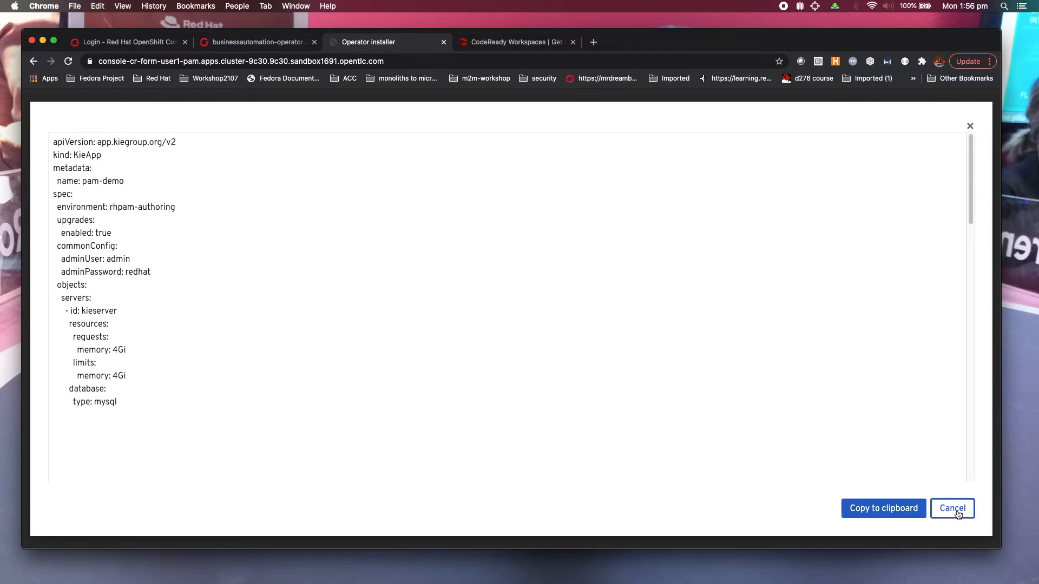
{"action": "left_click", "coordinate": [952, 509]}
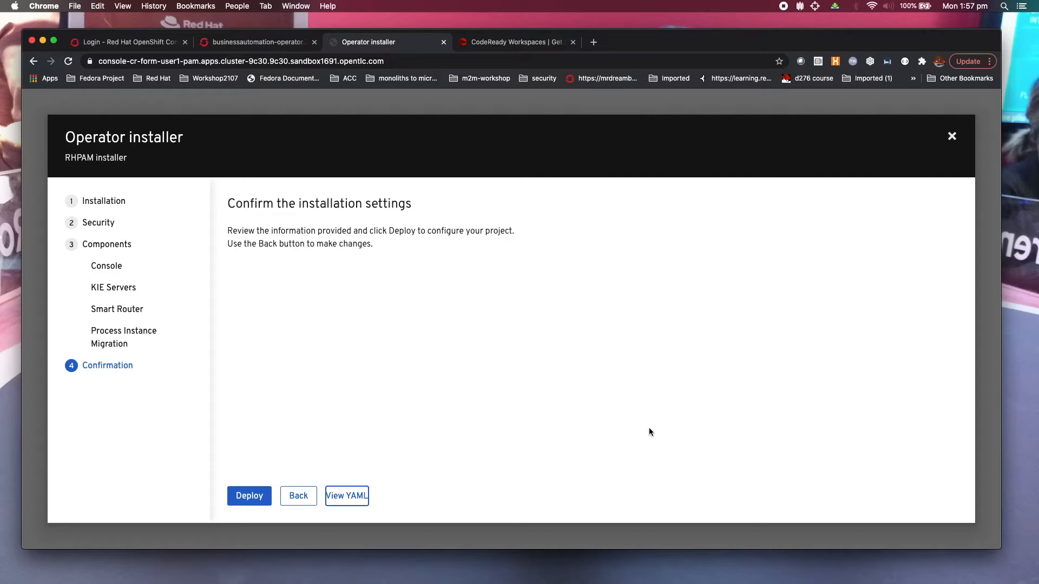
Step: Deploy the pam-demo application from the installer's Confirmation step
{"action": "left_click", "coordinate": [249, 496]}
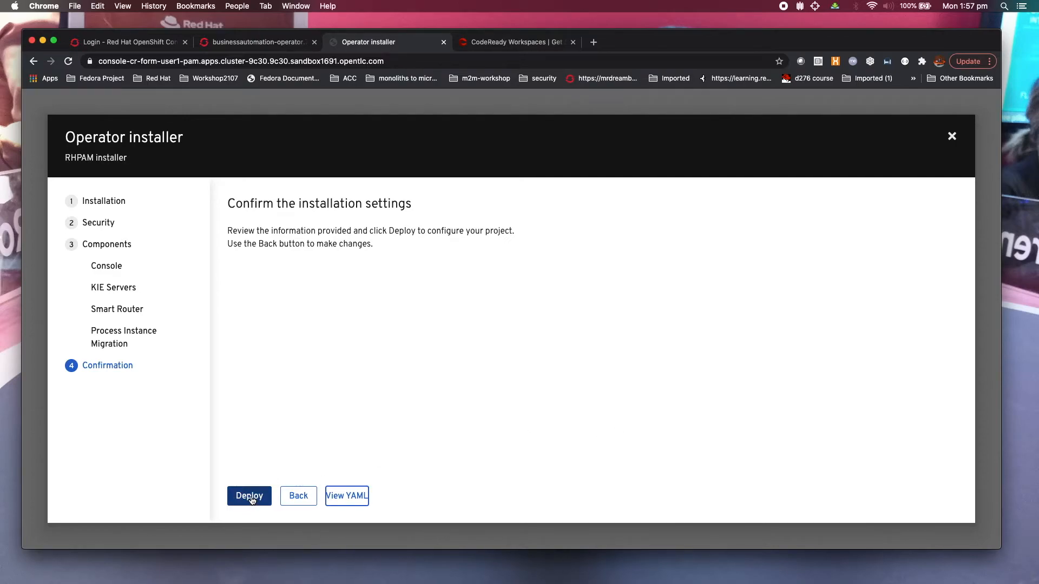
{"action": "left_click", "coordinate": [249, 495]}
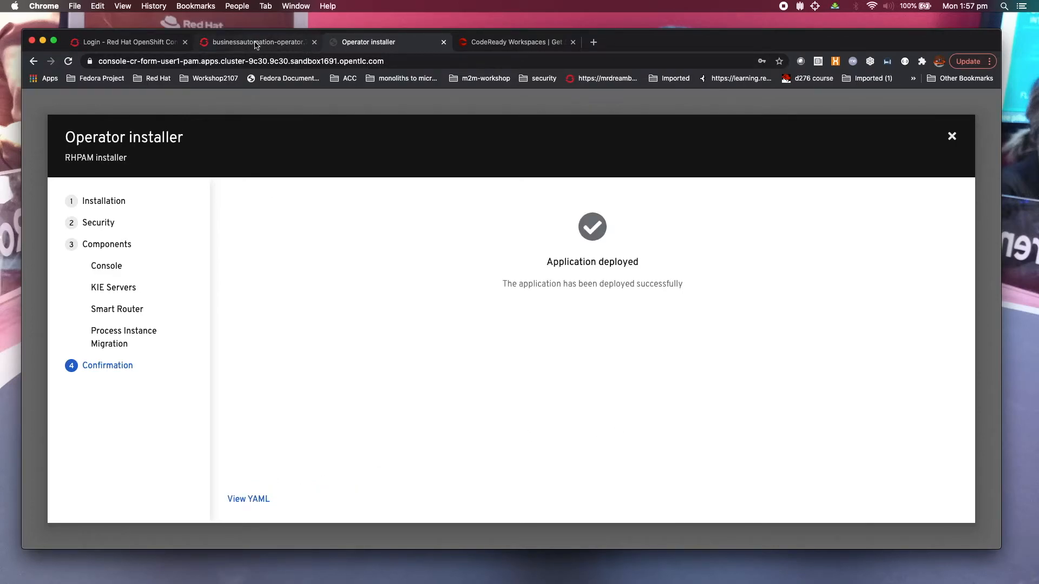
{"action": "mouse_move", "coordinate": [253, 44]}
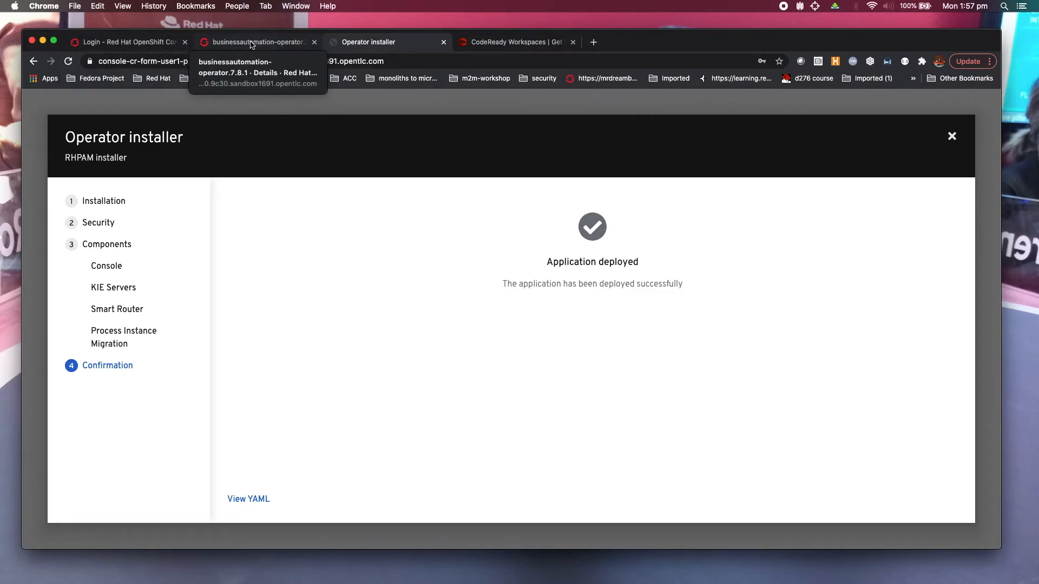
Step: Go to the cluster project list and scroll down to find user1-pam
{"action": "left_click", "coordinate": [257, 43]}
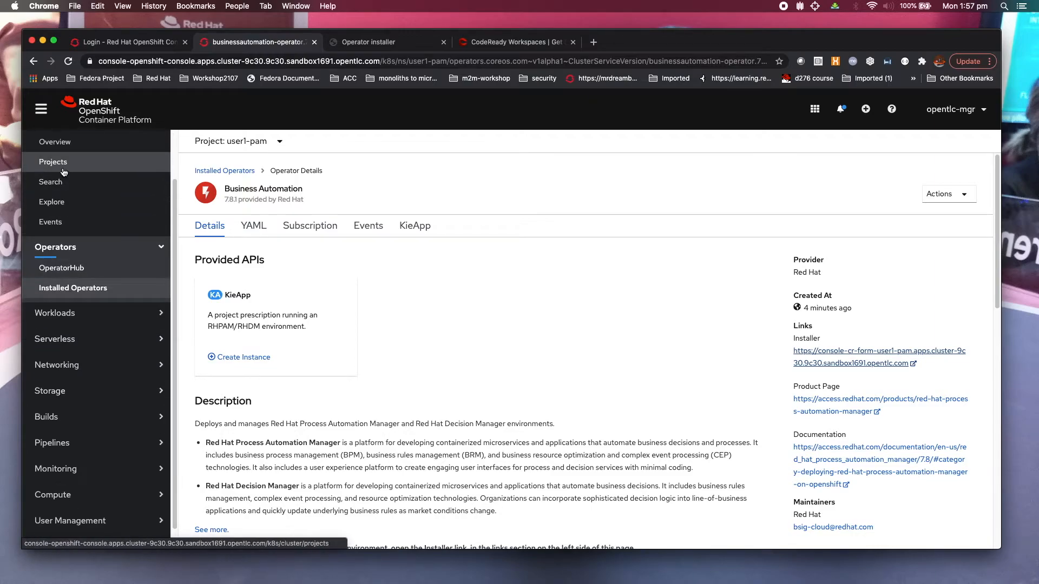
{"action": "left_click", "coordinate": [53, 162]}
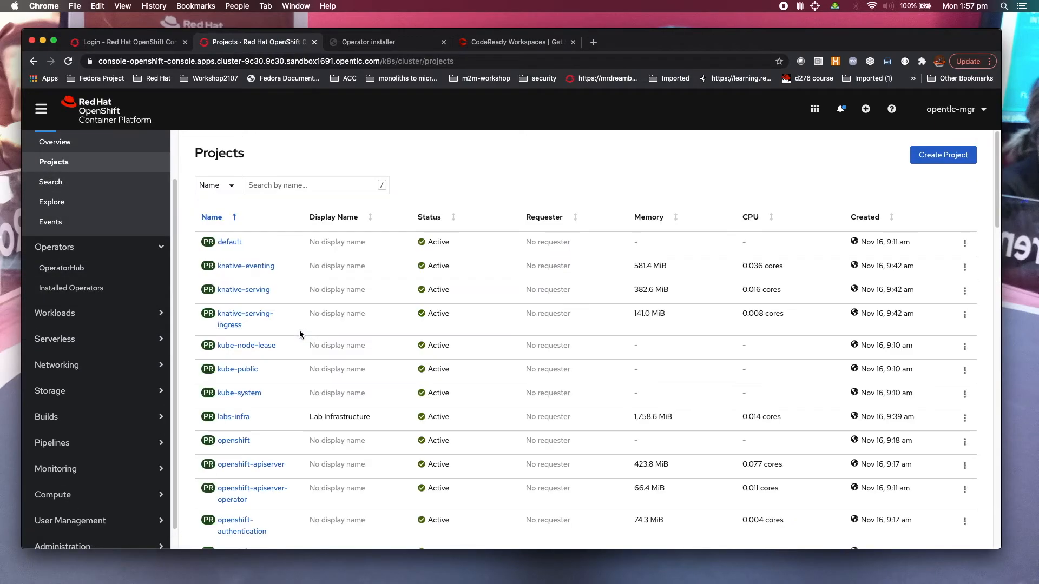
{"action": "scroll", "scroll_direction": "down", "scroll_amount": 3}
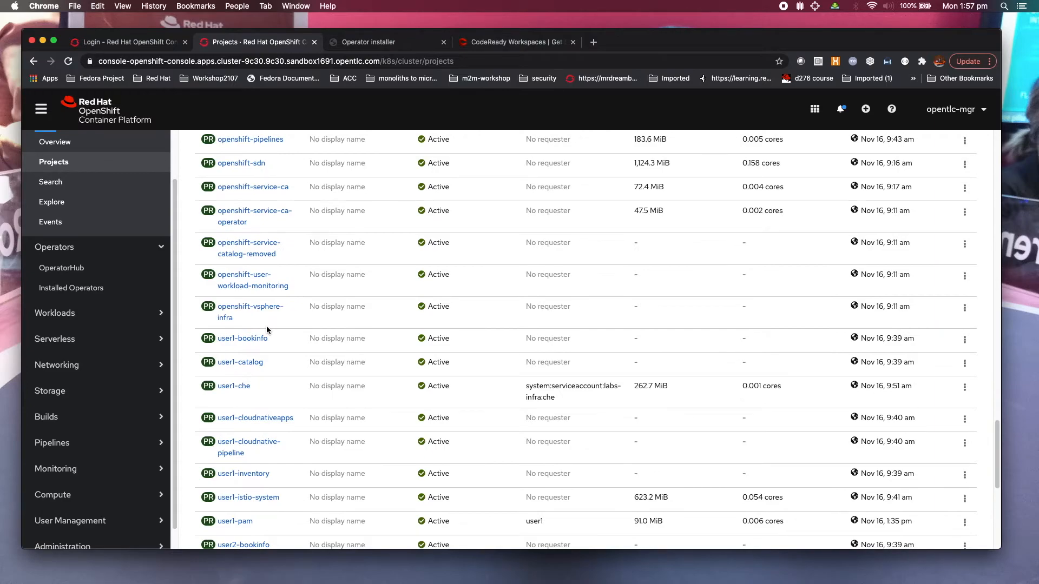
{"action": "scroll", "scroll_direction": "down", "scroll_amount": 3}
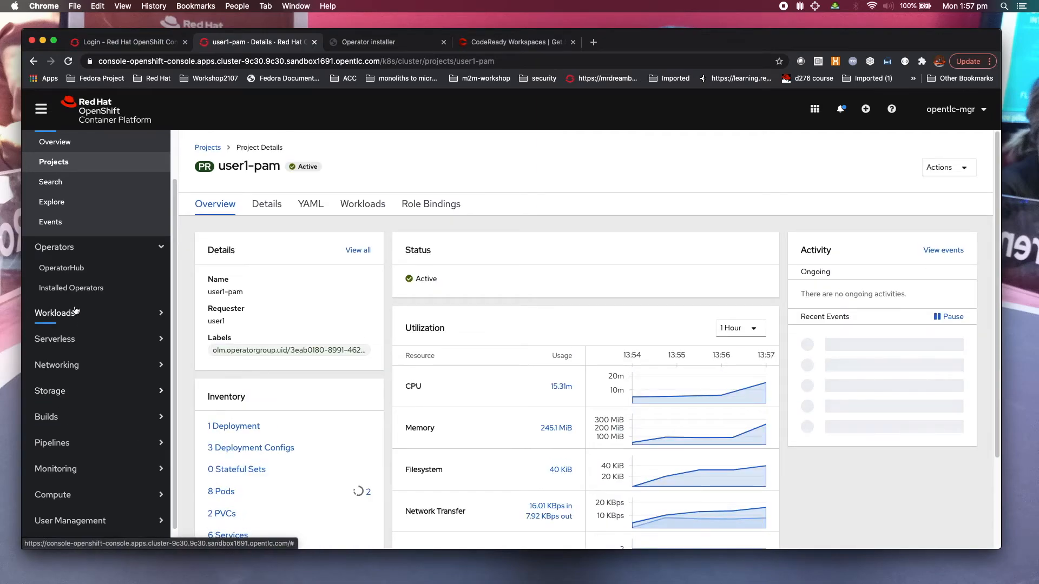
Step: List user1-pam's pods under Workloads and filter them to Running status
{"action": "left_click", "coordinate": [55, 313]}
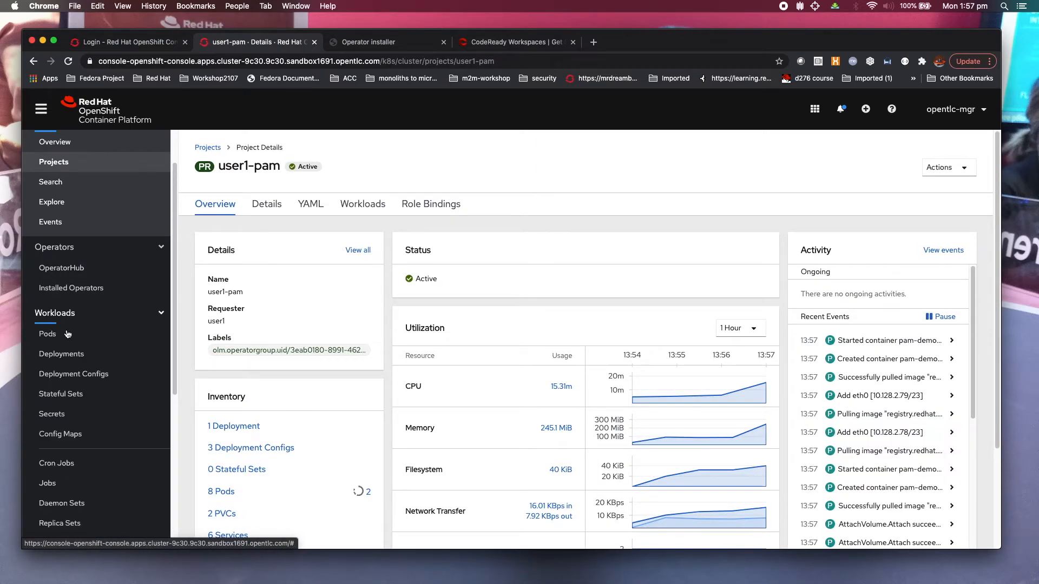
{"action": "left_click", "coordinate": [47, 333]}
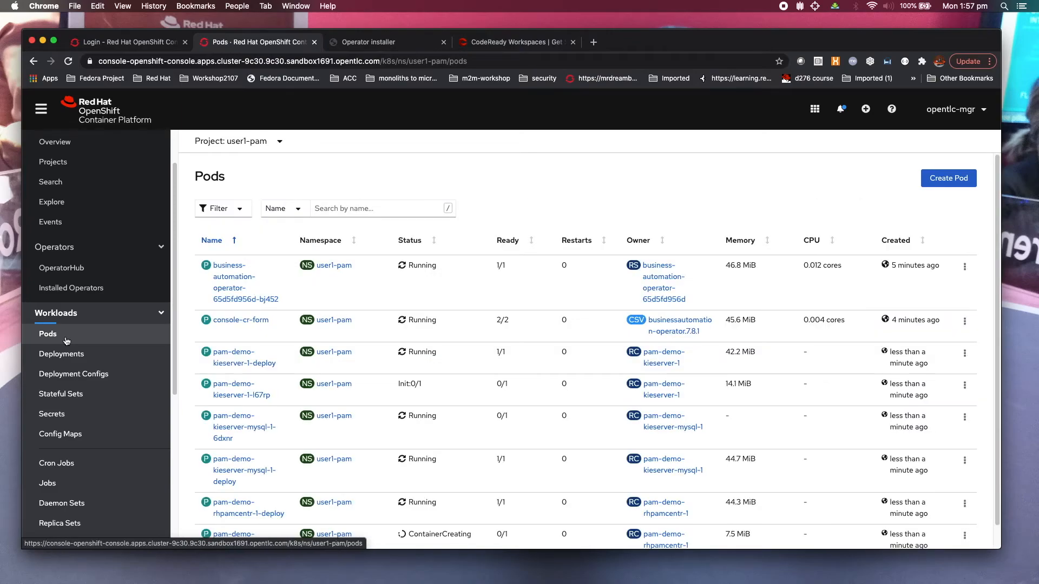
{"action": "scroll", "scroll_direction": "down", "scroll_amount": 3}
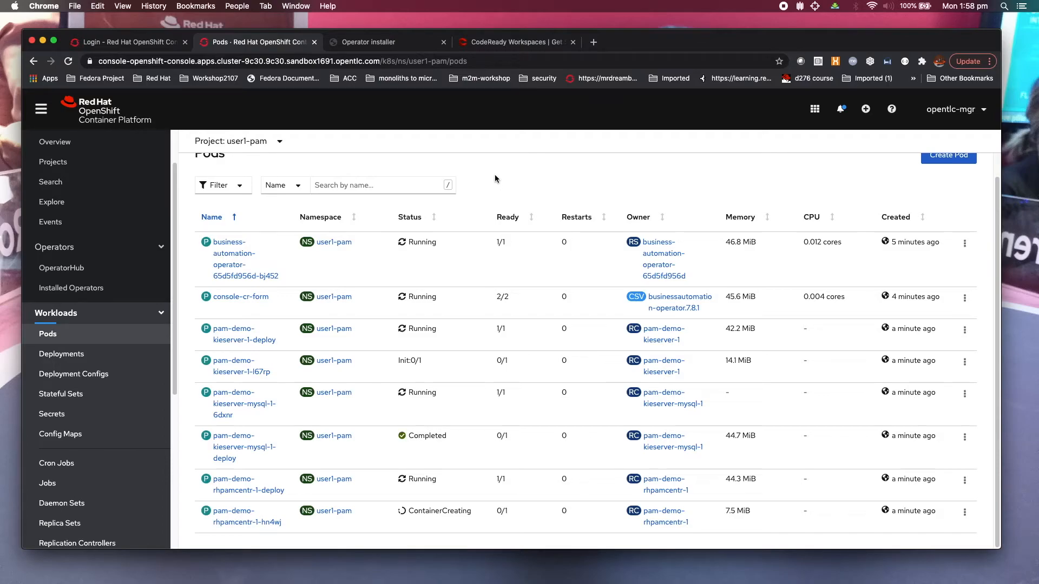
{"action": "left_click", "coordinate": [219, 185]}
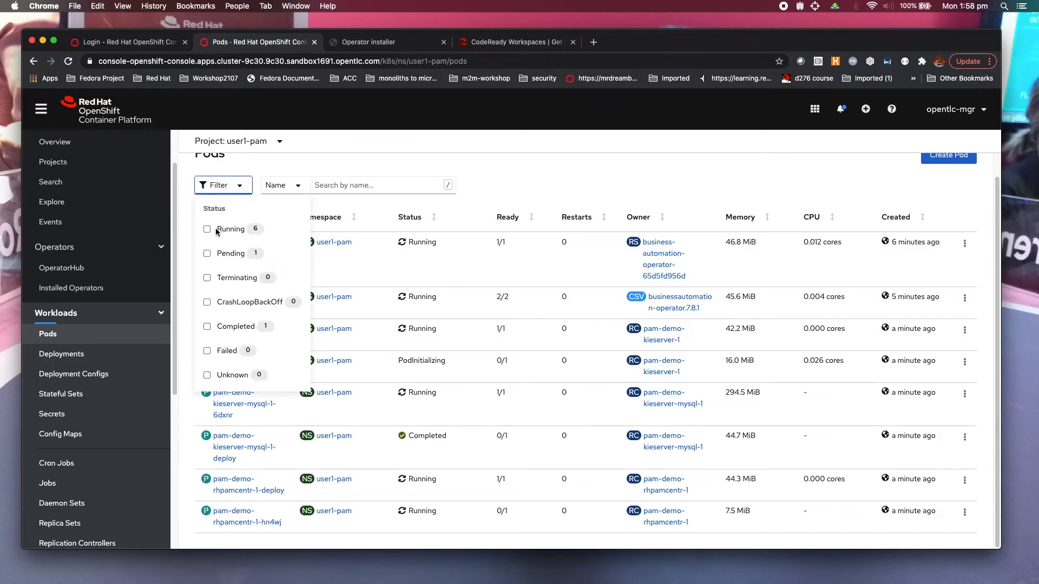
{"action": "left_click", "coordinate": [206, 229]}
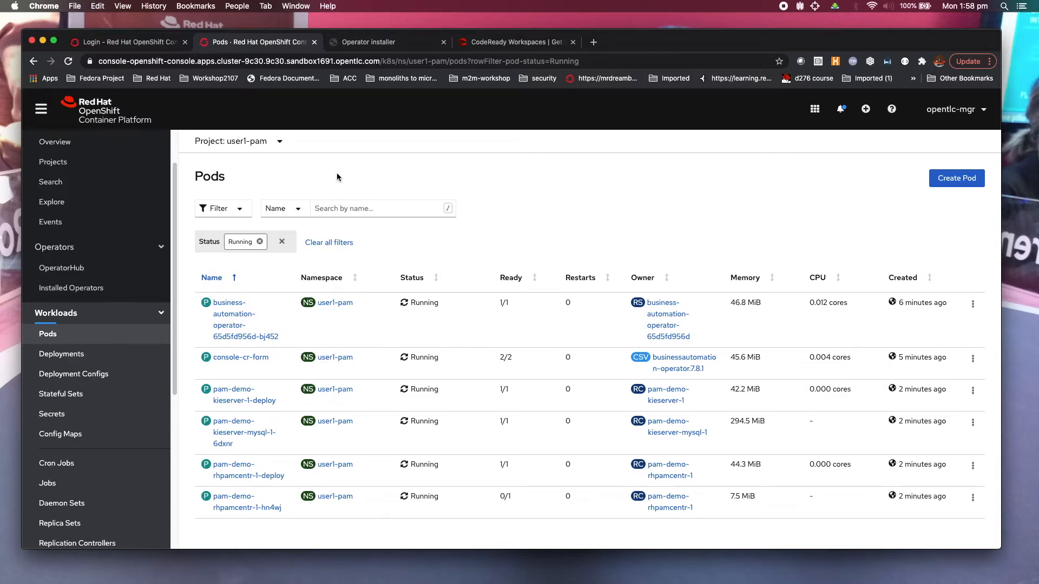
{"action": "mouse_move", "coordinate": [473, 461]}
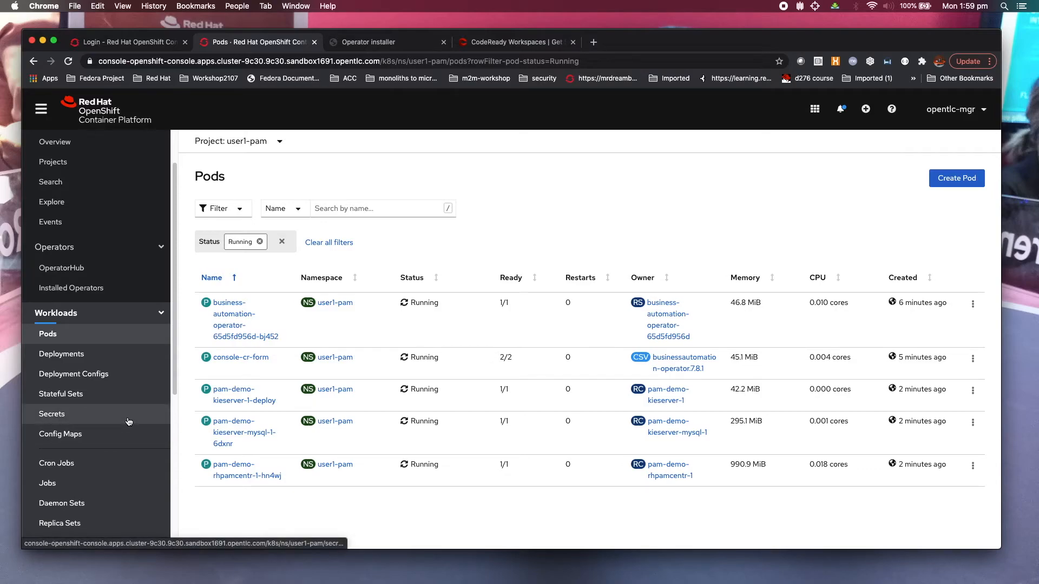
{"action": "mouse_move", "coordinate": [141, 434]}
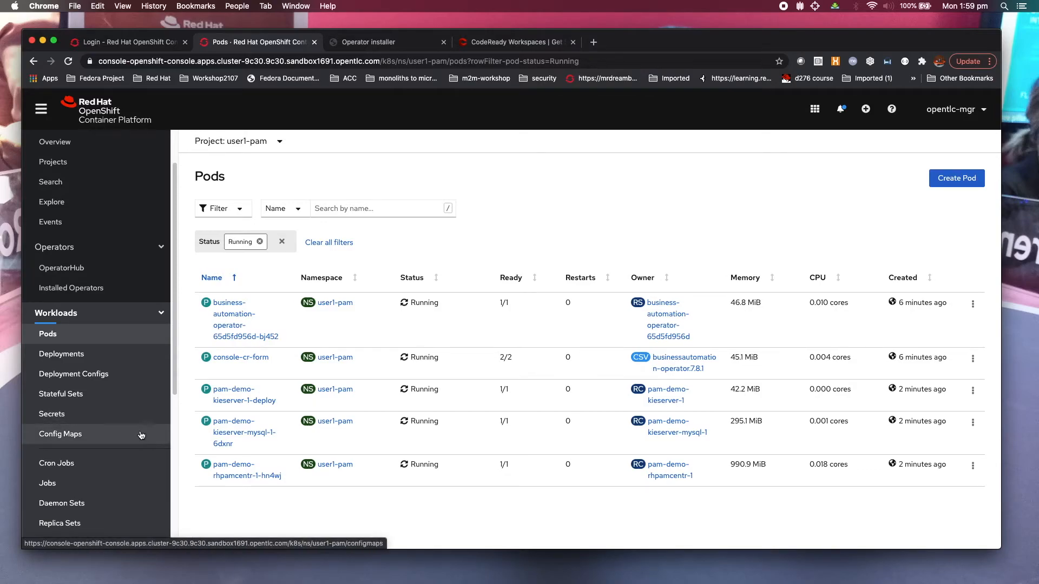
{"action": "mouse_move", "coordinate": [112, 441]}
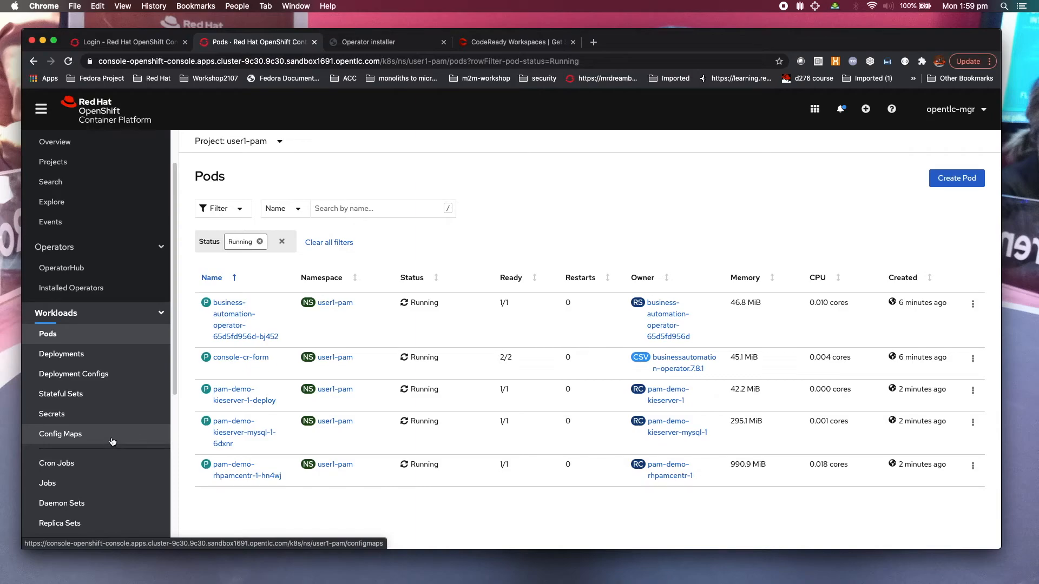
Step: Expand the certificate error details for the rhpamcentr route and select its address
{"action": "scroll", "scroll_direction": "down", "scroll_amount": 3}
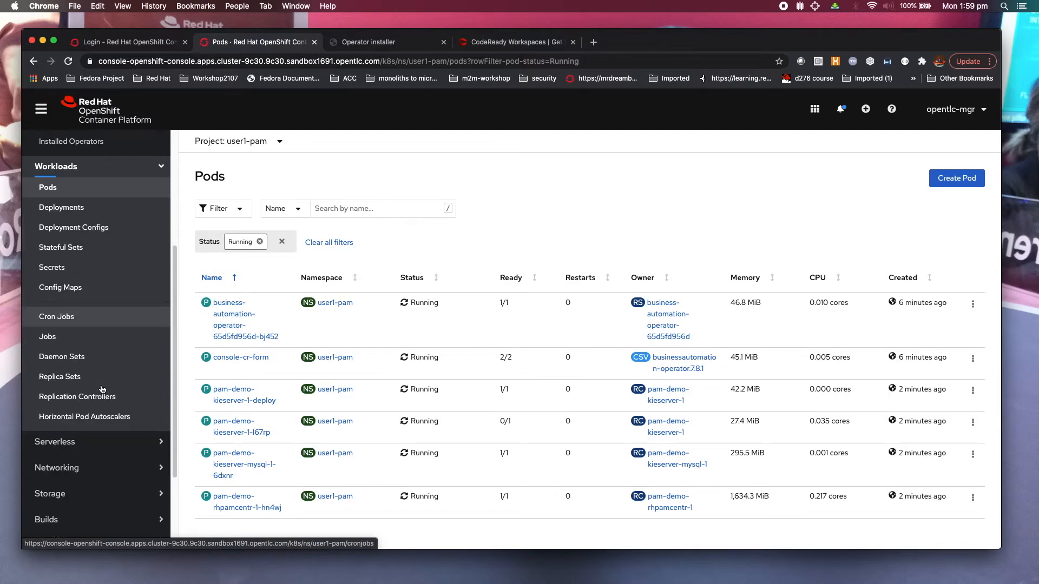
{"action": "mouse_move", "coordinate": [80, 470]}
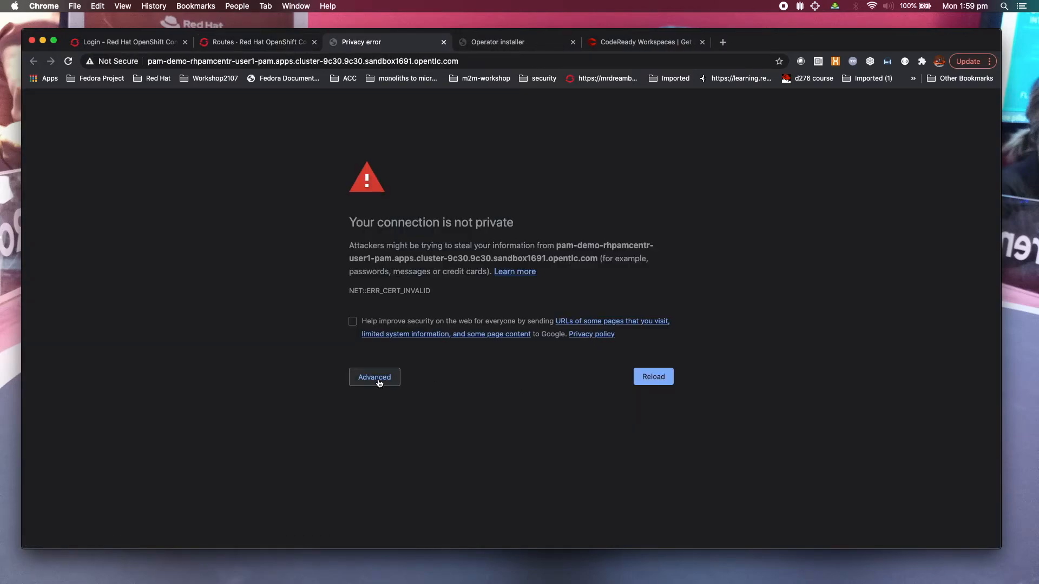
{"action": "left_click", "coordinate": [374, 377]}
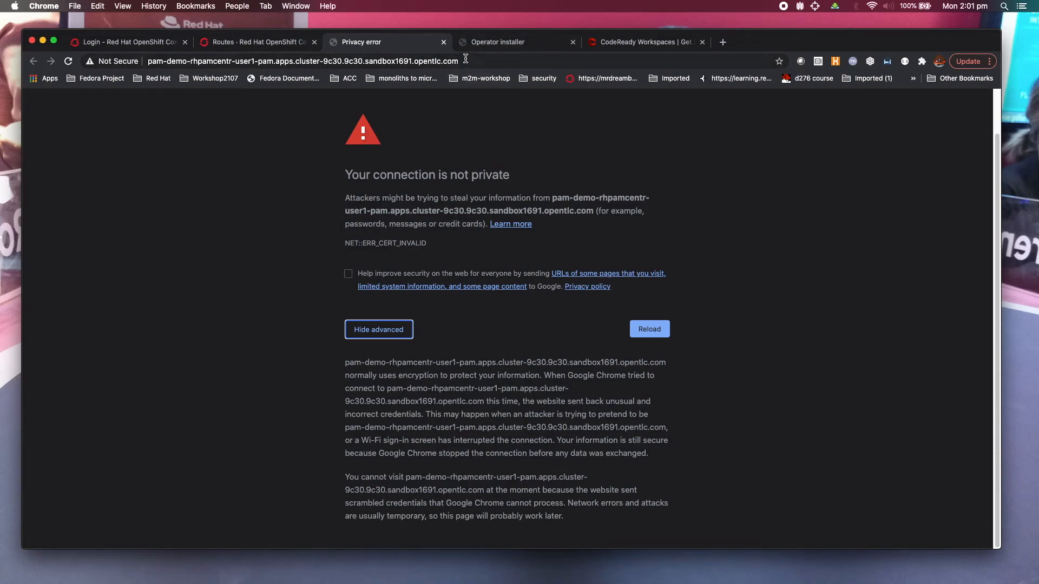
{"action": "left_click", "coordinate": [298, 61]}
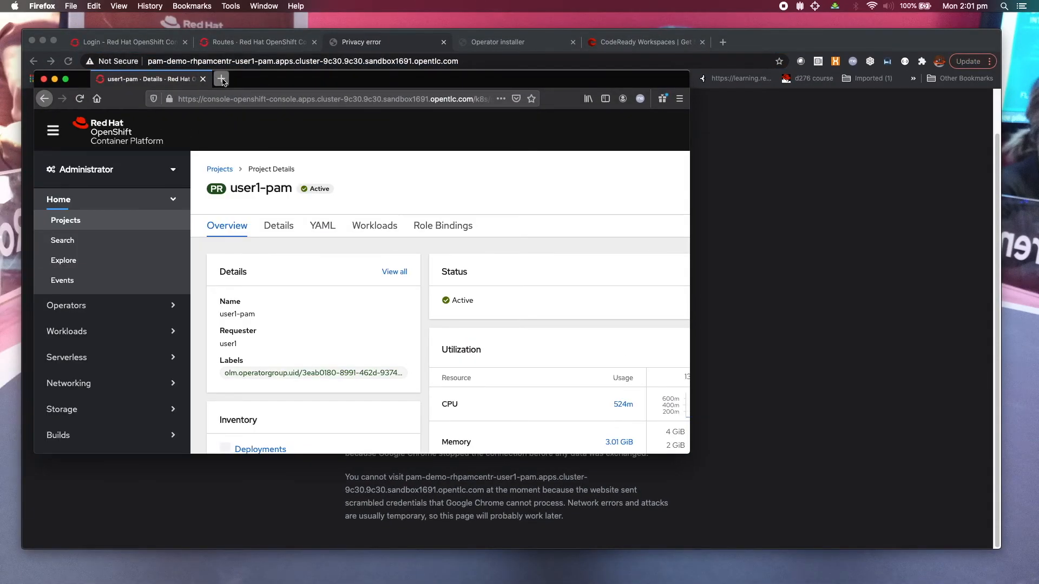
Step: Load the route in a new Firefox tab and accept the self-signed certificate risk
{"action": "left_click", "coordinate": [221, 79]}
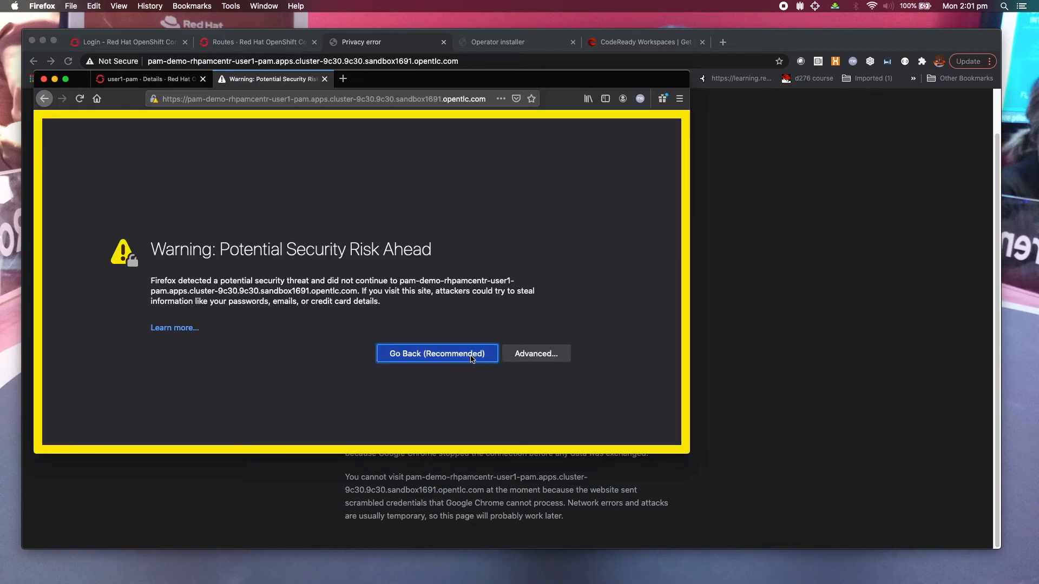
{"action": "left_click", "coordinate": [532, 353]}
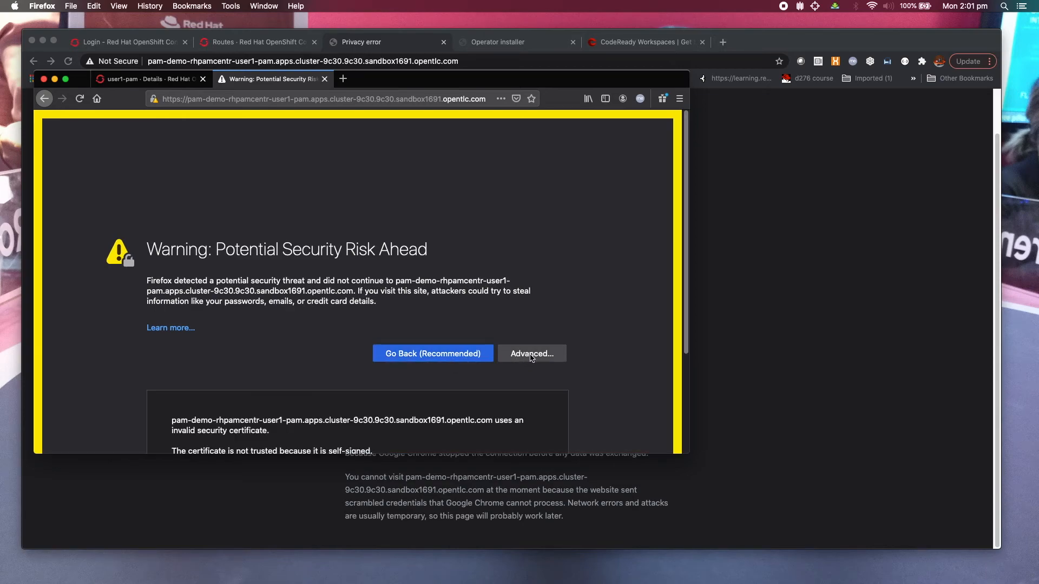
{"action": "left_click", "coordinate": [532, 353]}
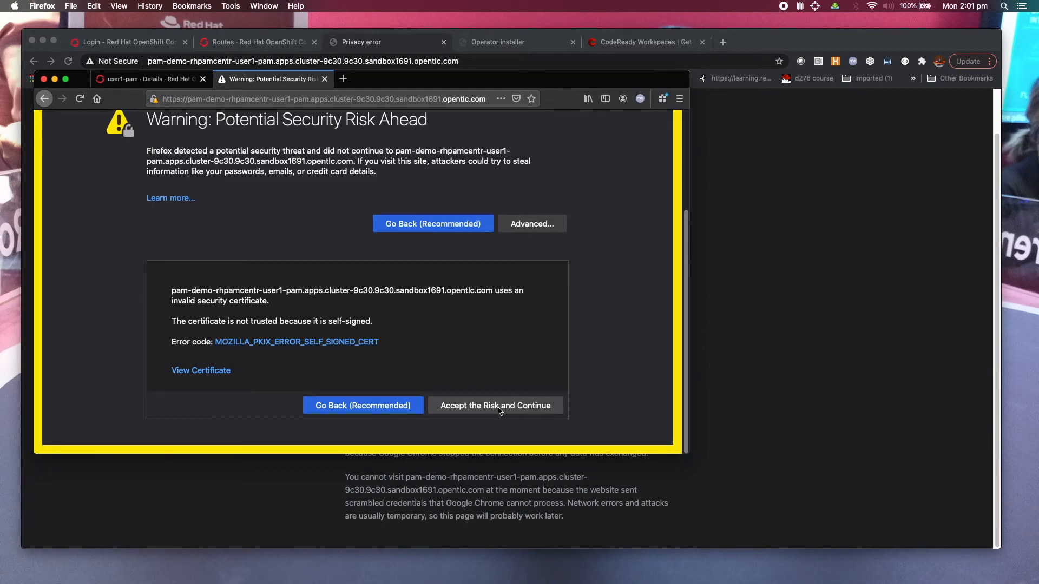
{"action": "left_click", "coordinate": [495, 405]}
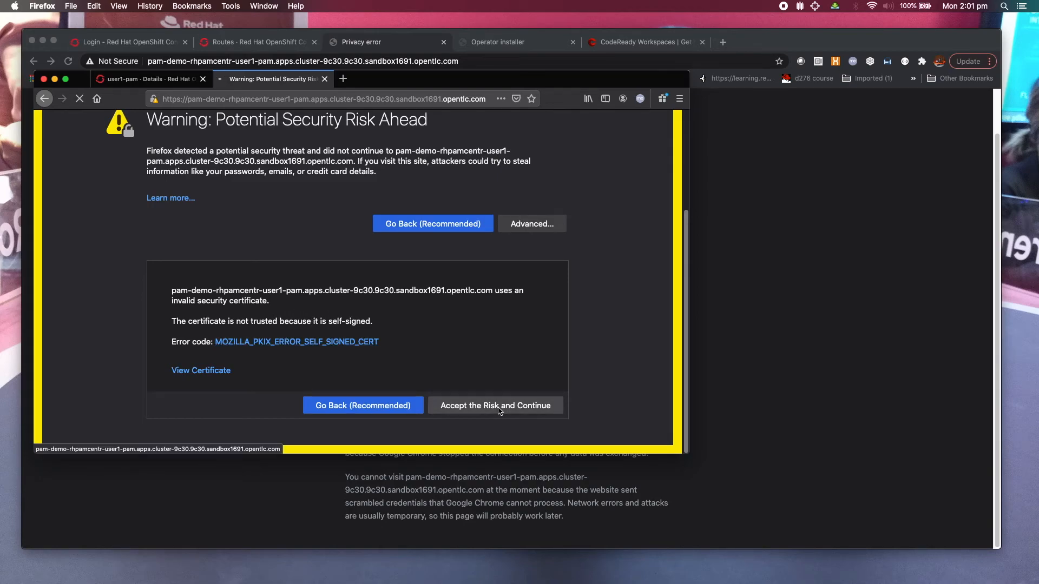
{"action": "left_click", "coordinate": [496, 406]}
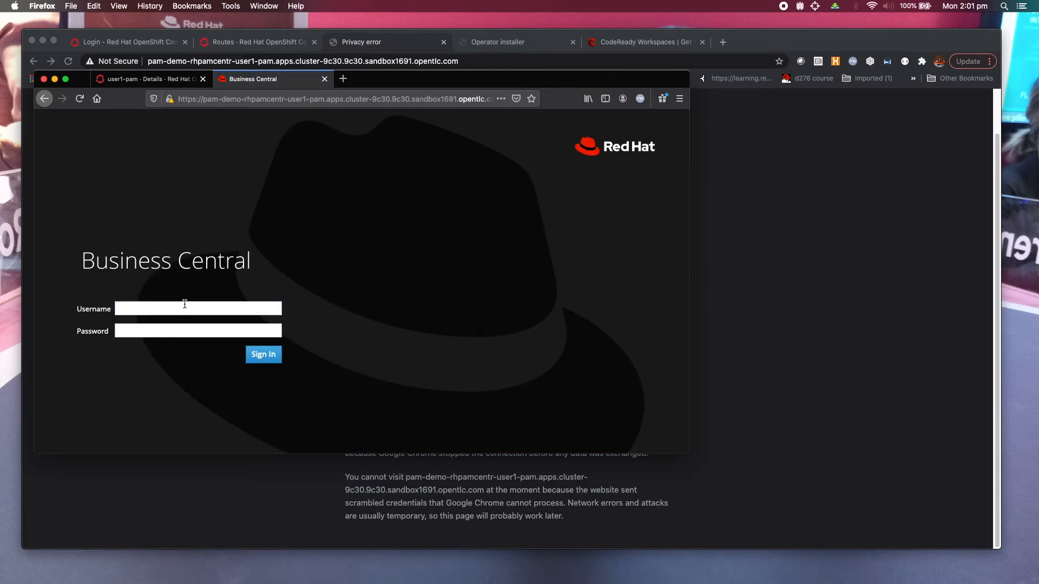
Step: Log in to Business Central as admin and dismiss the save-login prompt
{"action": "left_click", "coordinate": [198, 308]}
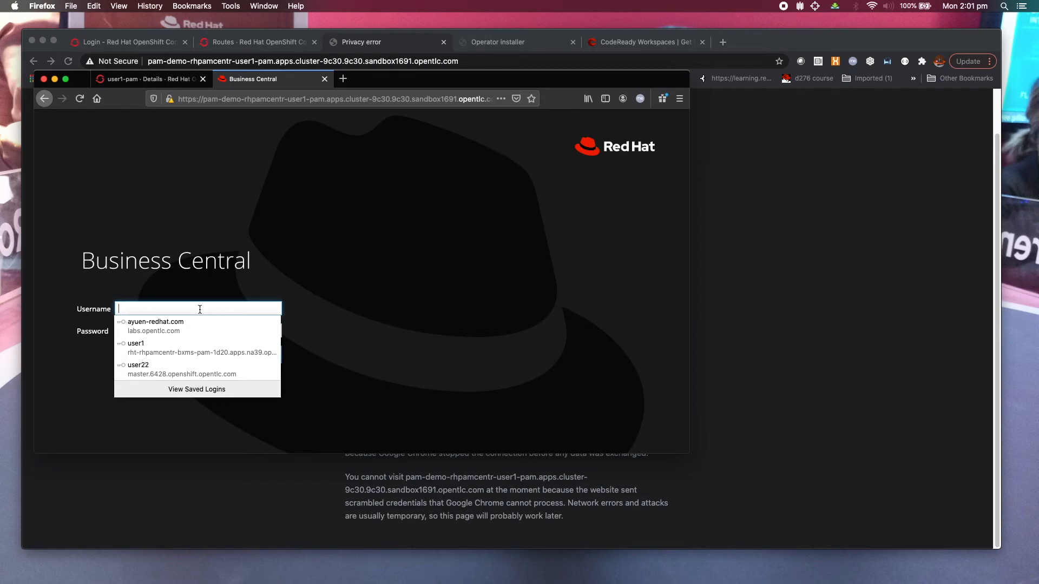
{"action": "type", "text": "admin"}
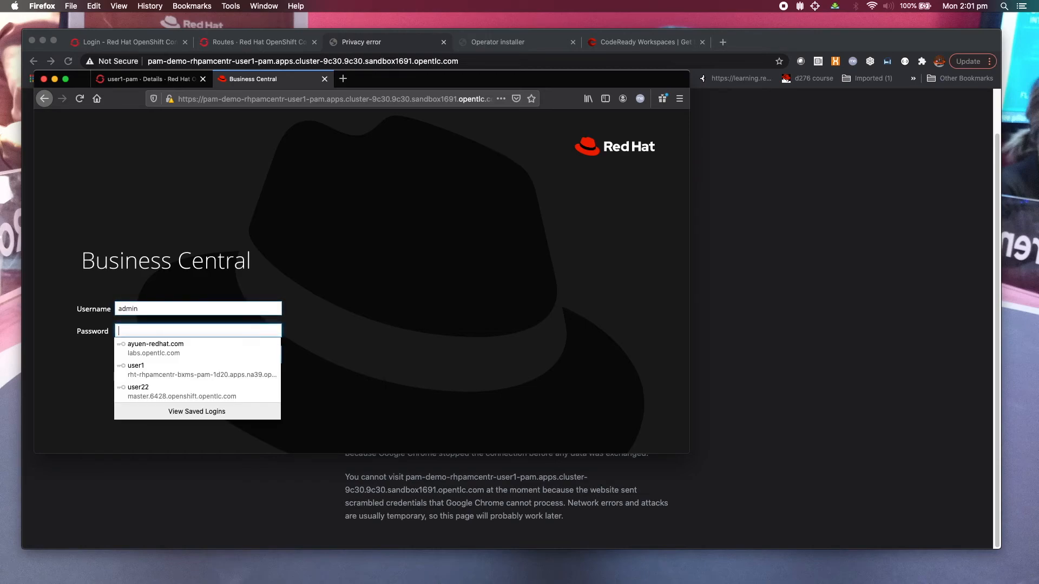
{"action": "type", "text": "••••••"}
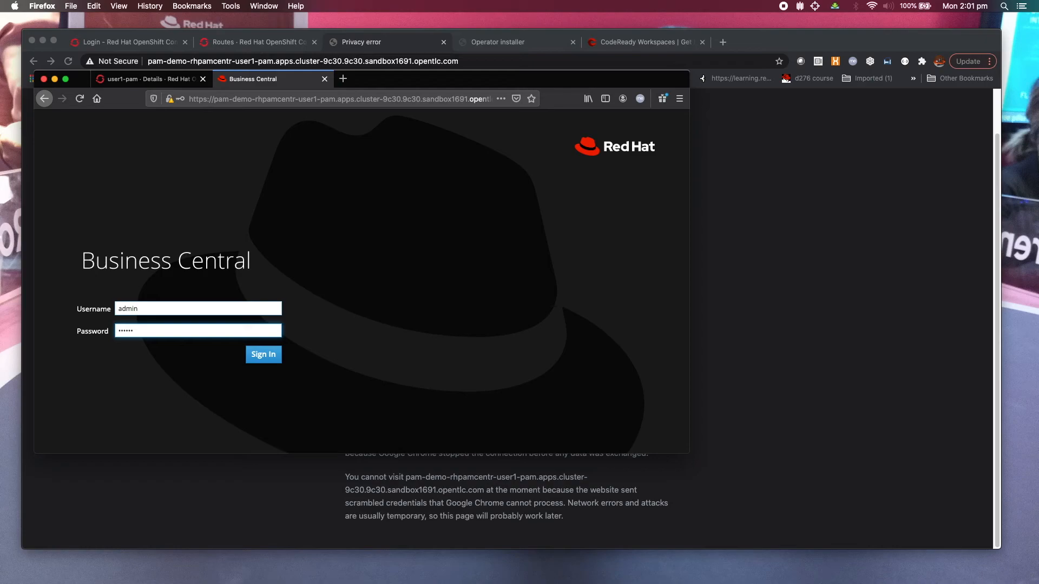
{"action": "left_click", "coordinate": [264, 355]}
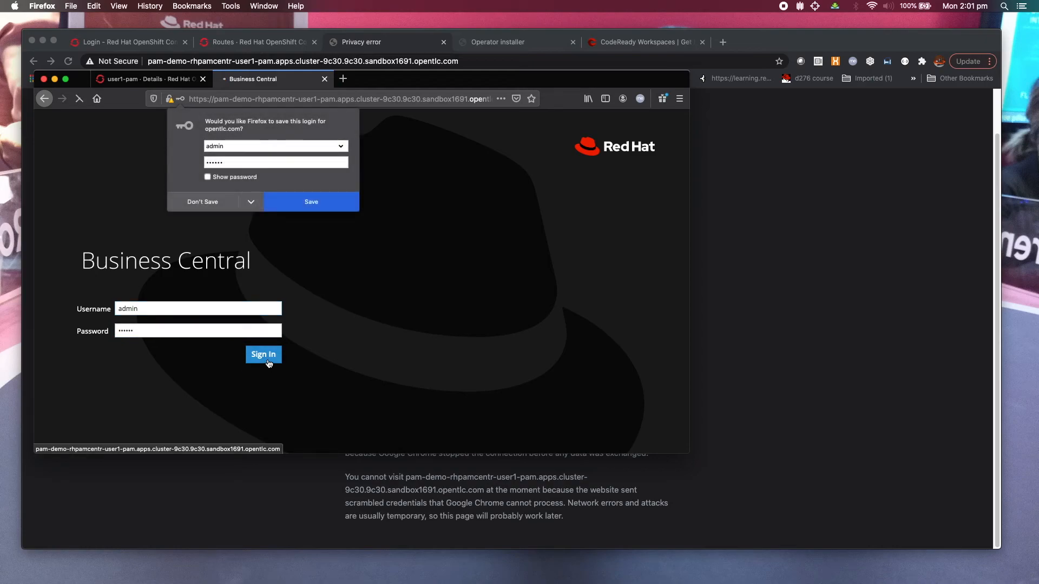
{"action": "left_click", "coordinate": [263, 354]}
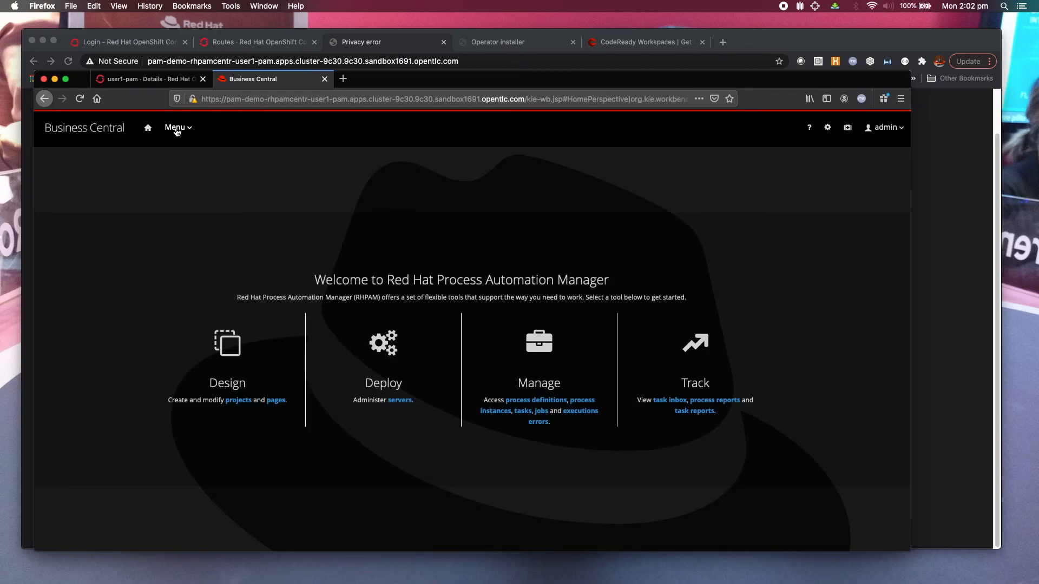
Step: Open MySpace on the Spaces page, then show the Design, Deploy, Manage, Track menu
{"action": "left_click", "coordinate": [177, 127]}
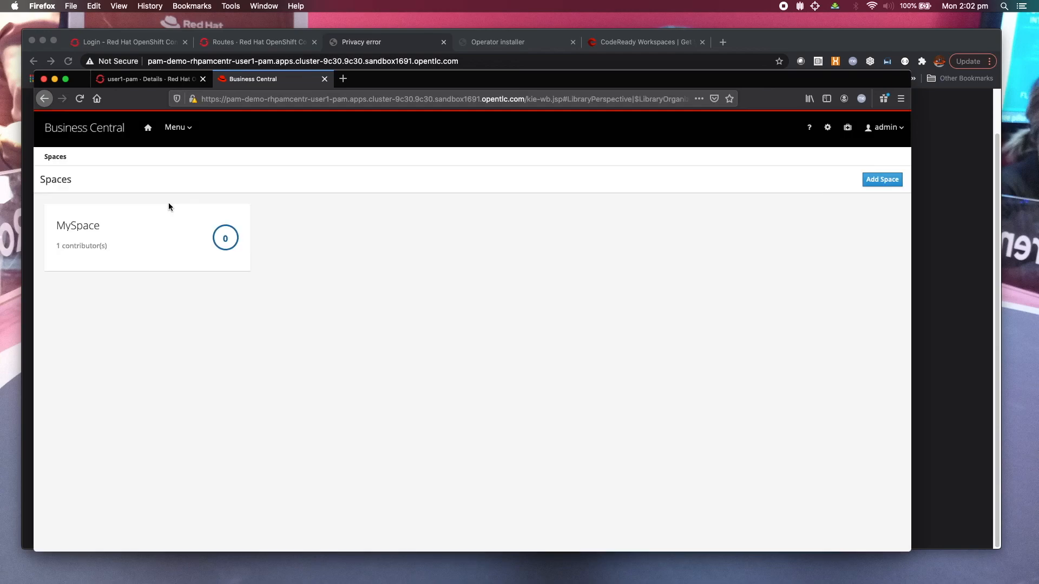
{"action": "mouse_move", "coordinate": [256, 177]}
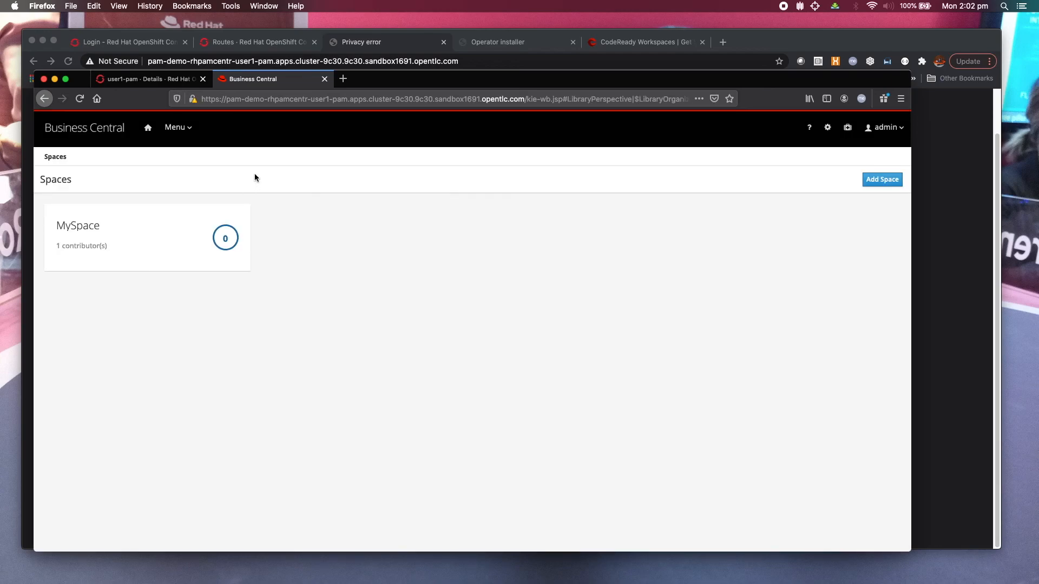
{"action": "left_click", "coordinate": [178, 127]}
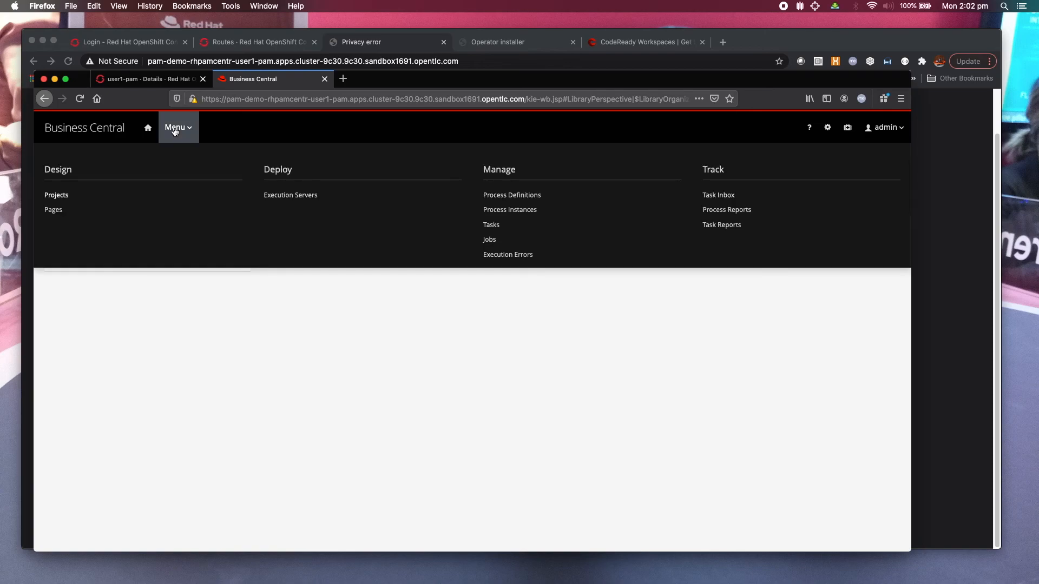